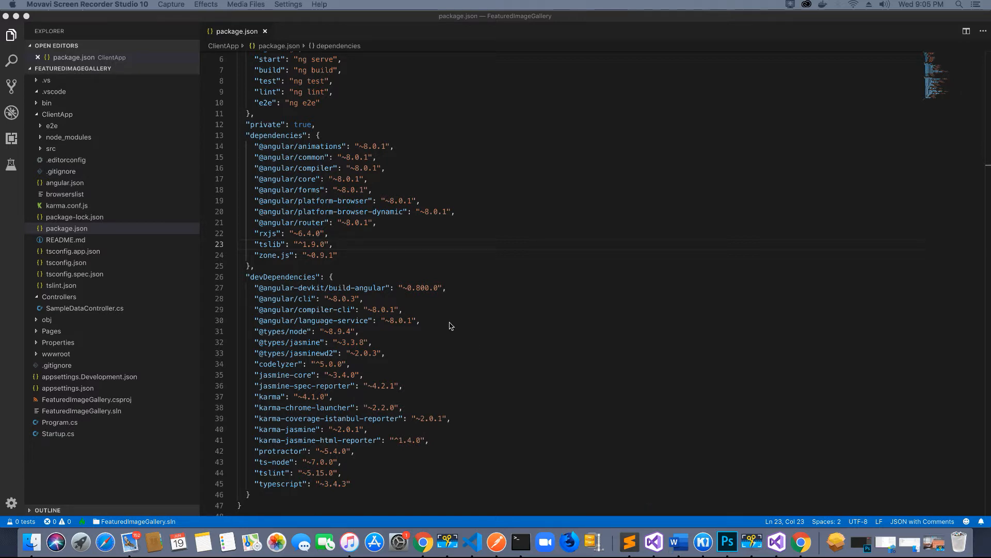
mouse_move(395, 283)
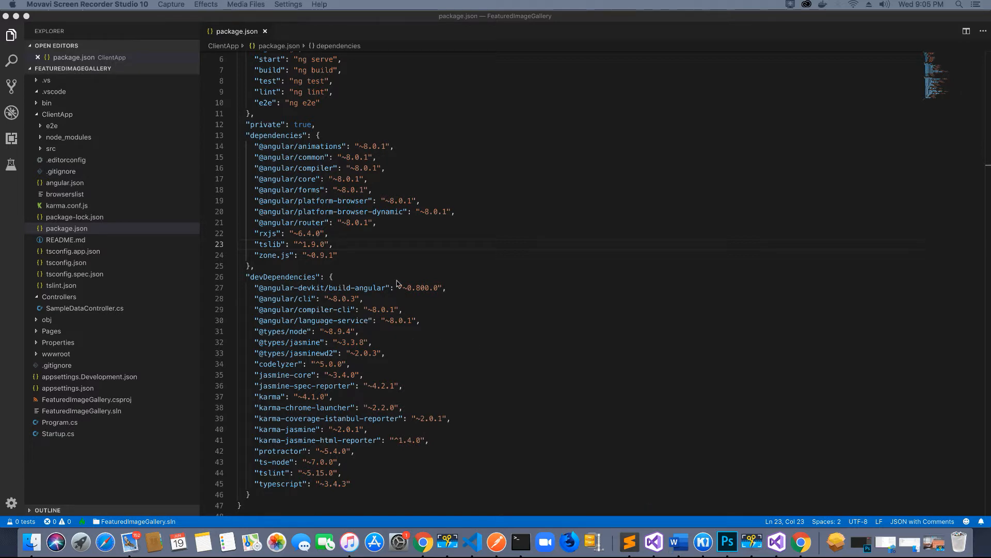
mouse_move(465, 255)
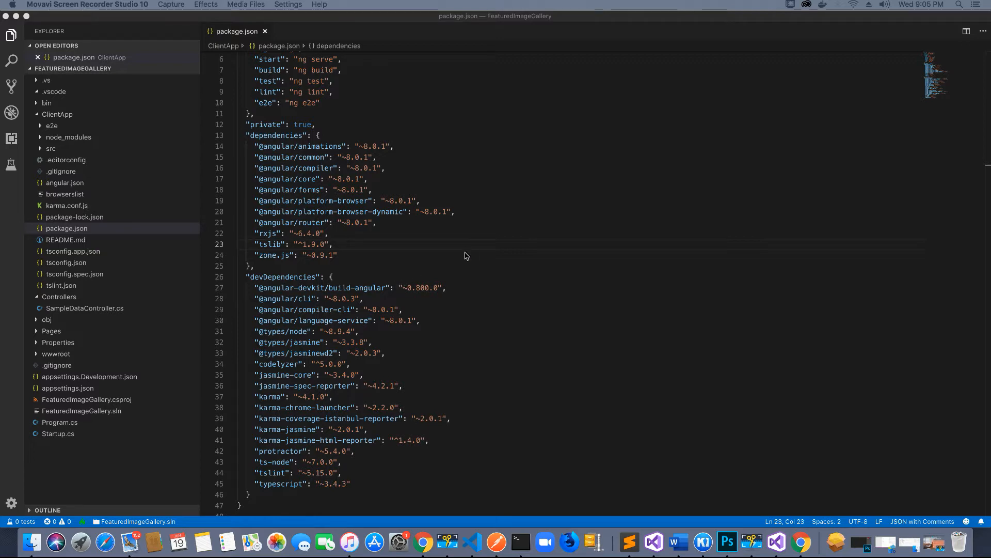
mouse_move(352, 305)
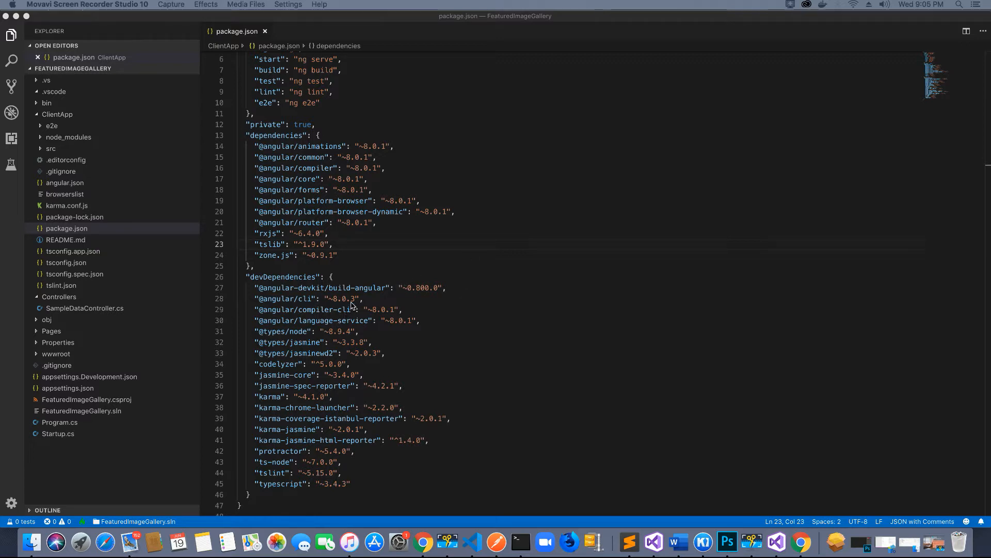
Step: Show Get Info for the FeaturedImage_Gallery desktop folder (290.9 MB, 32,122 items)
double_click(344, 299)
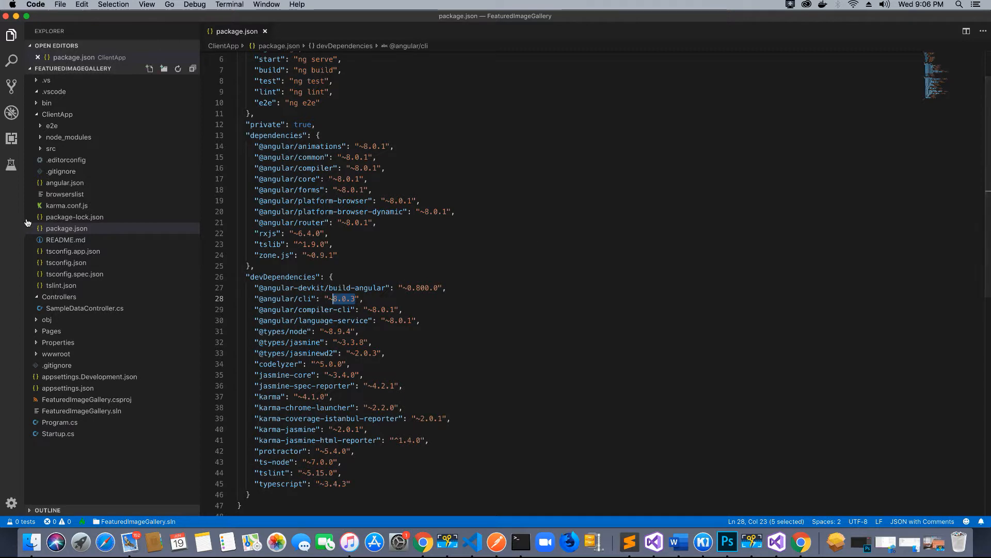
mouse_move(81, 372)
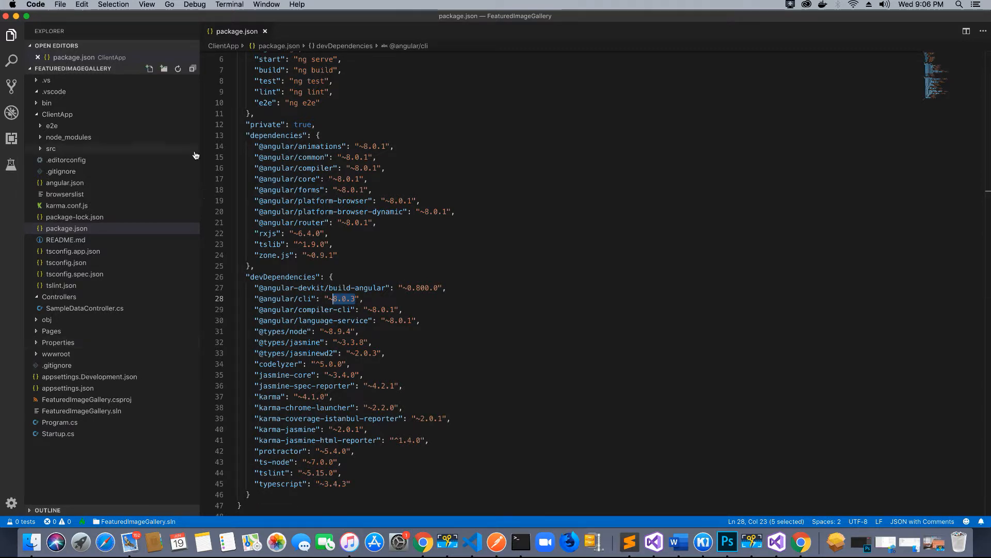
mouse_move(77, 72)
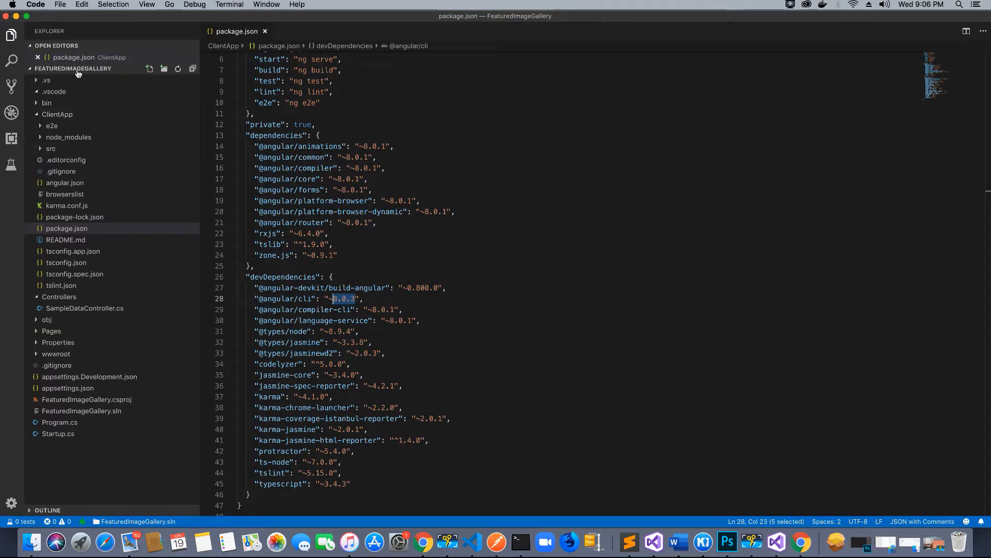
mouse_move(144, 100)
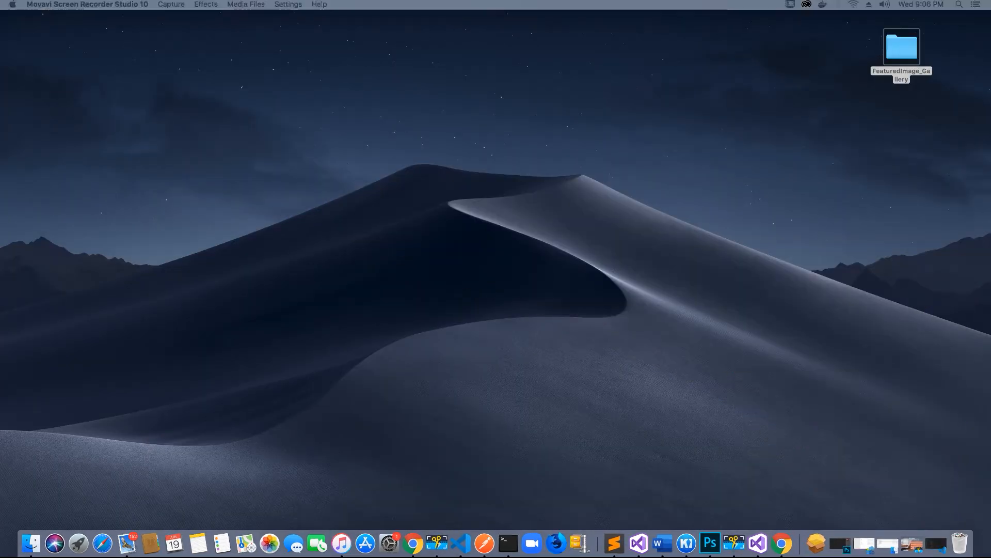
right_click(900, 47)
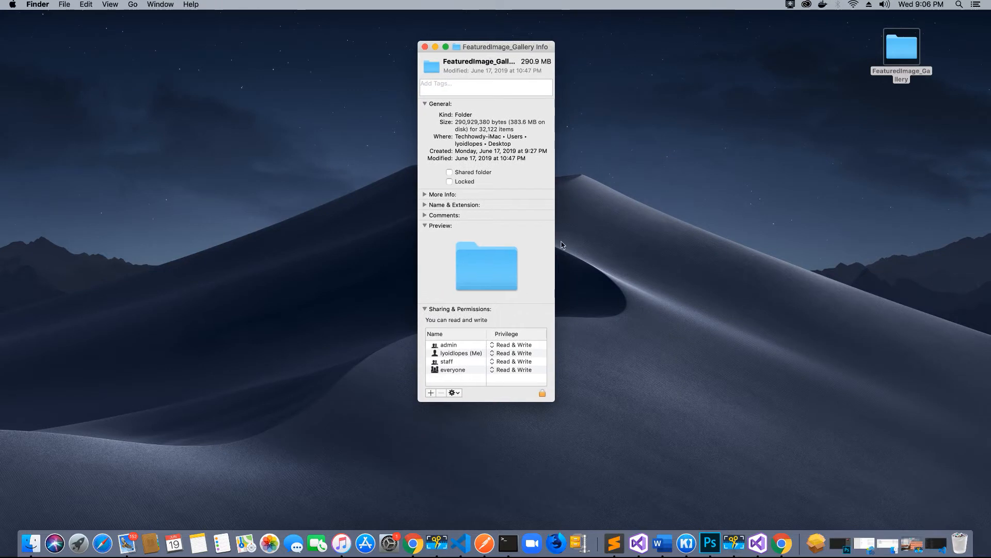
left_click_drag(505, 46, 583, 39)
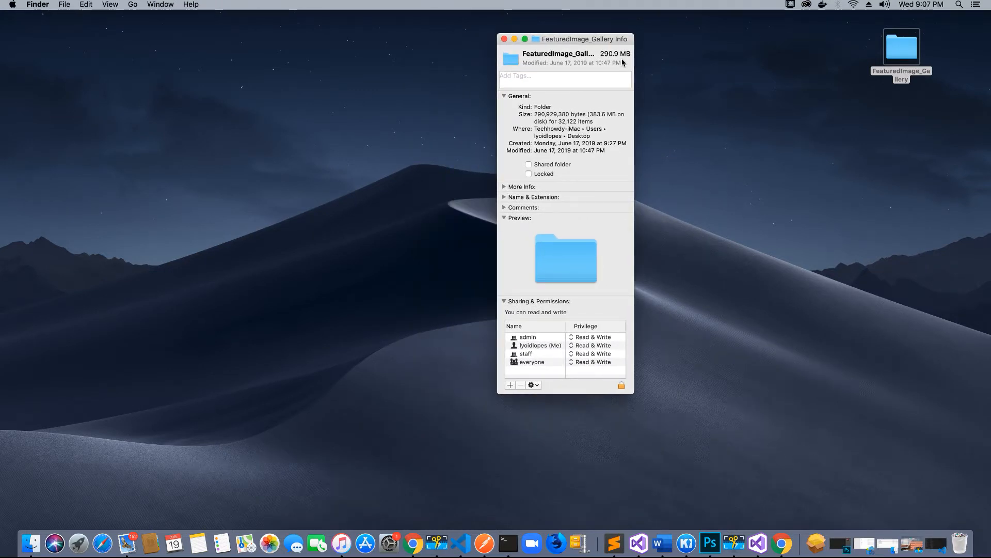
mouse_move(673, 318)
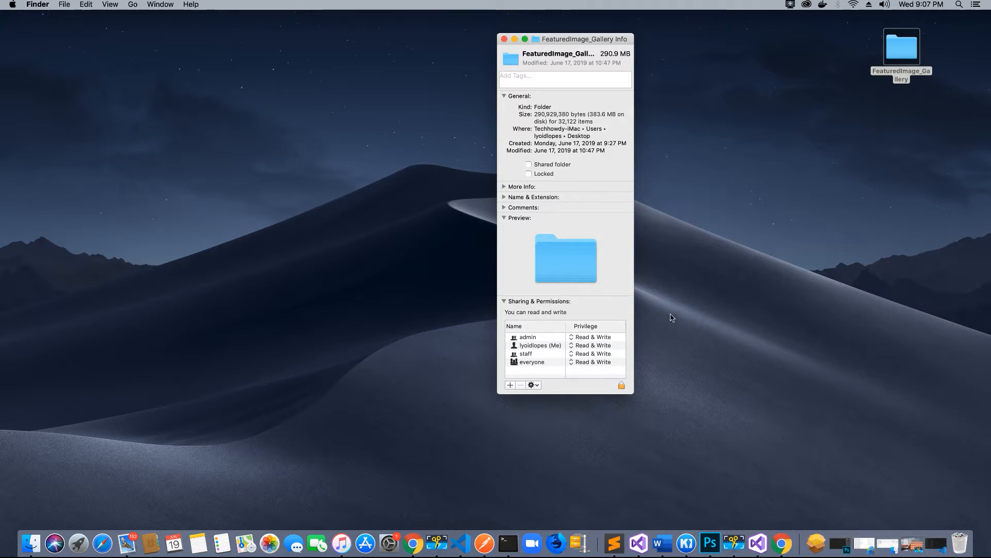
mouse_move(649, 327)
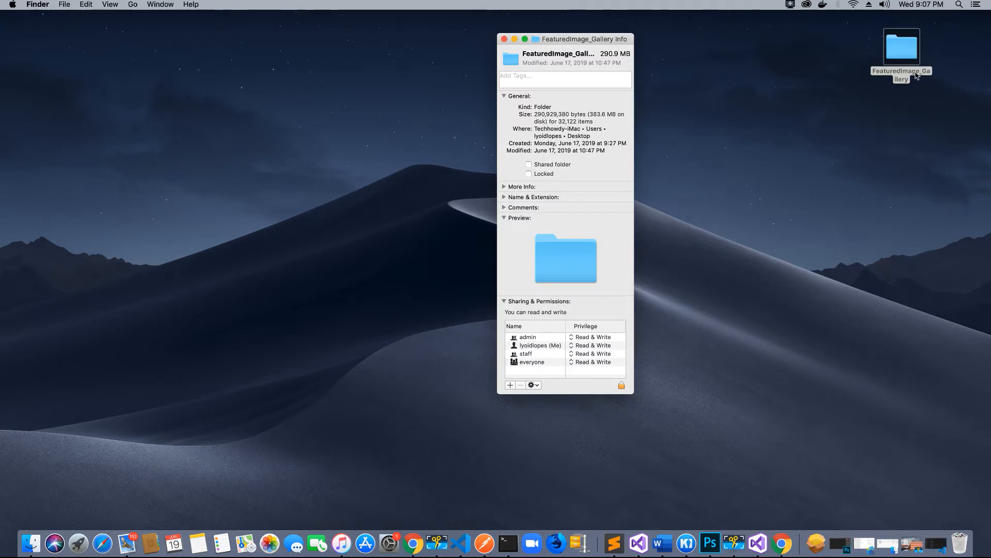
mouse_move(555, 454)
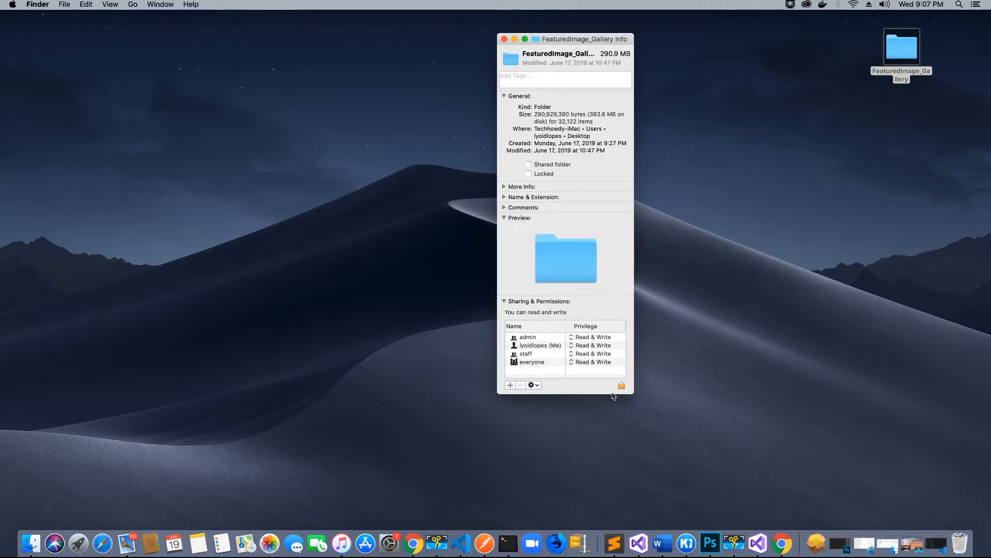
Step: Unlock the folder's sharing and permissions settings with the administrator password
left_click(620, 385)
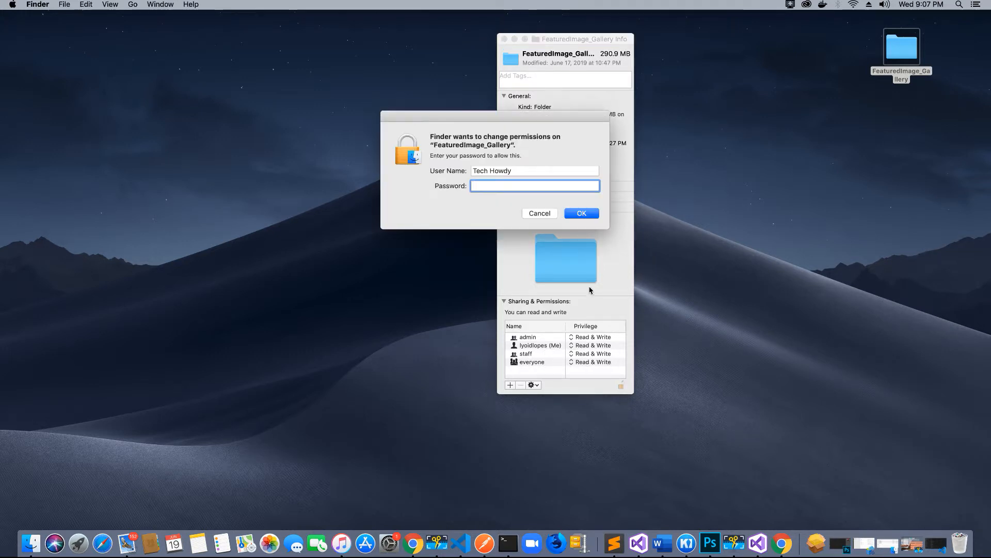
type("••••")
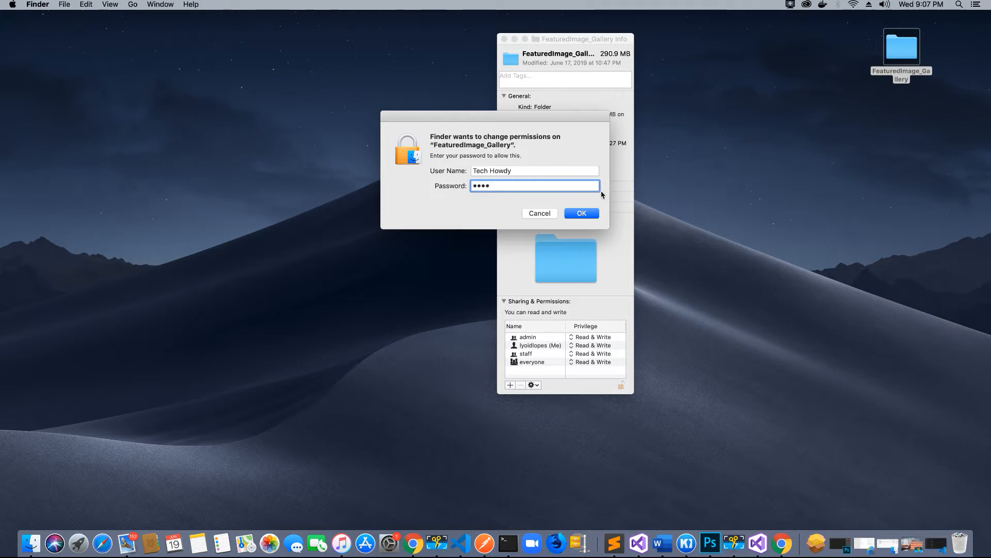
left_click(581, 213)
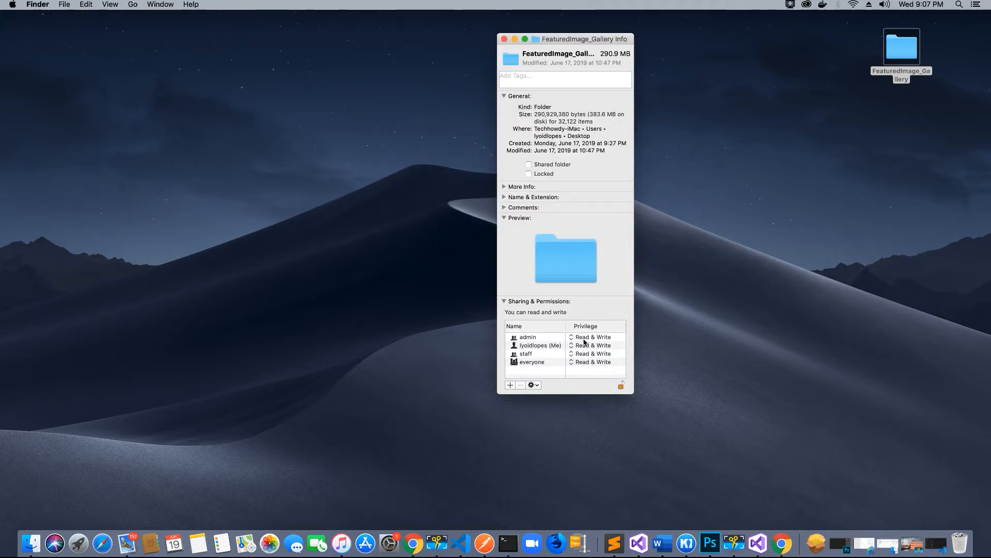
left_click(593, 336)
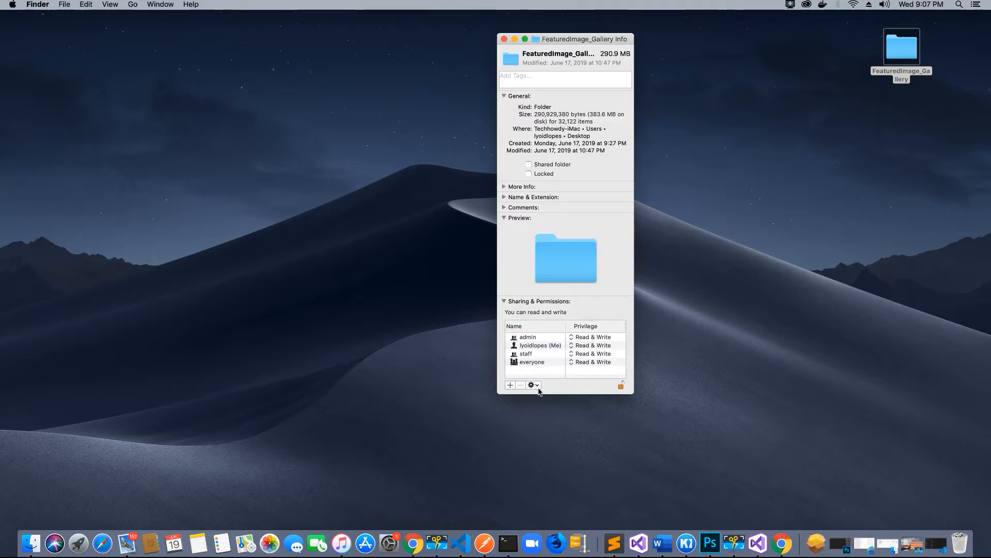
mouse_move(478, 400)
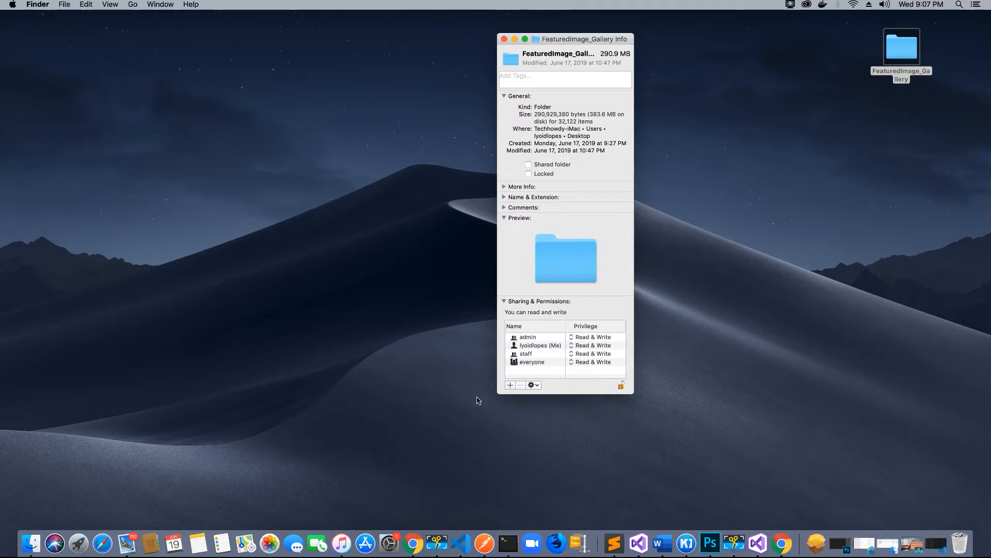
mouse_move(529, 402)
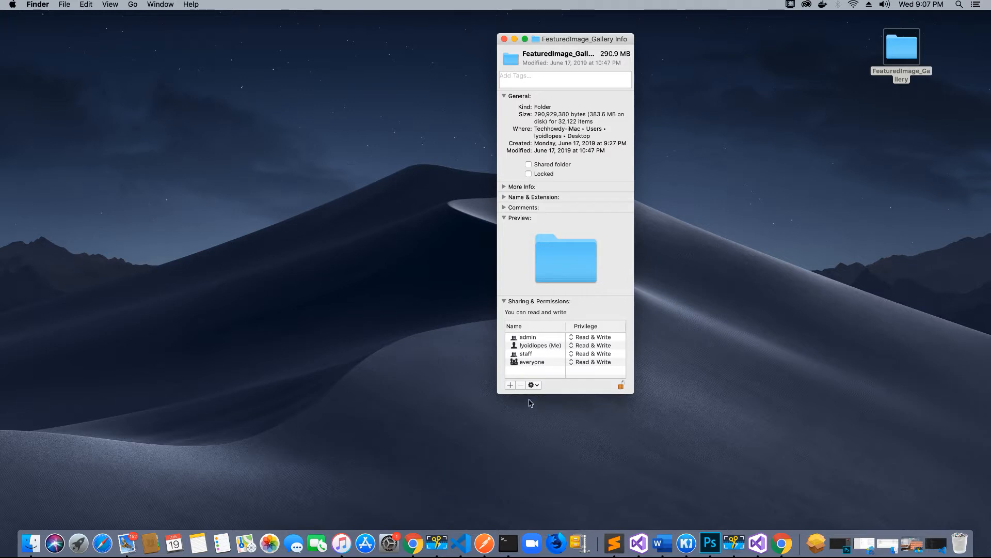
Step: Apply the folder's Read & Write permissions to all enclosed items, then relock the settings
left_click(533, 384)
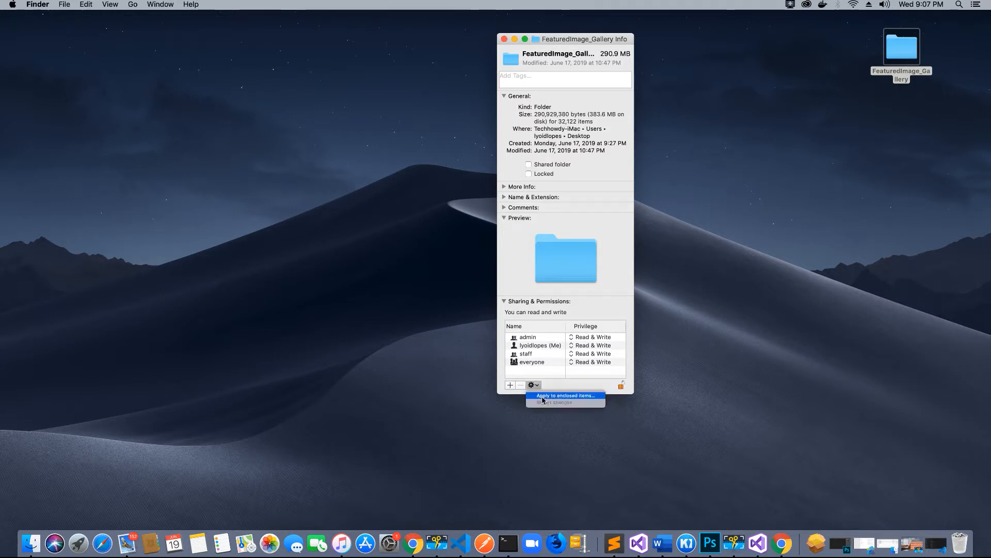
left_click(564, 395)
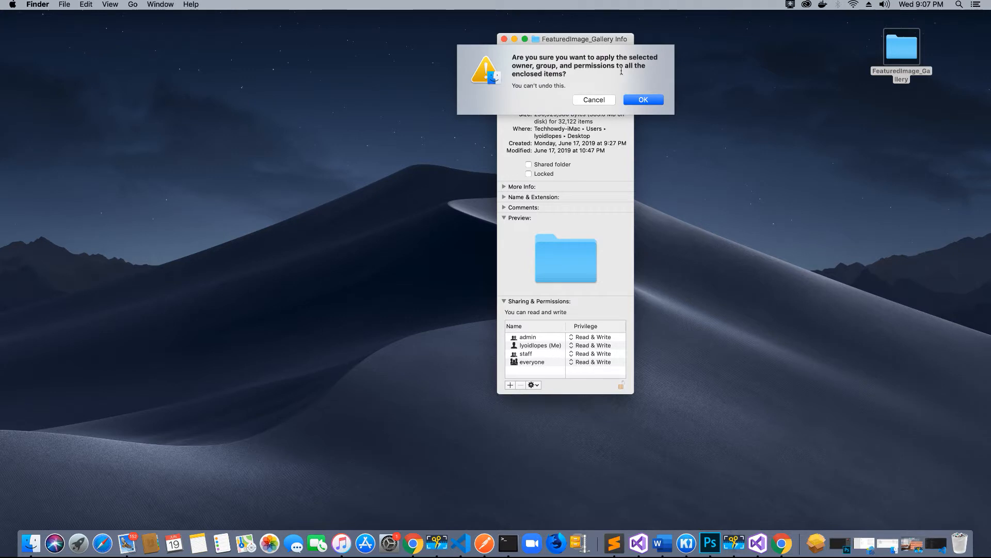
left_click(643, 99)
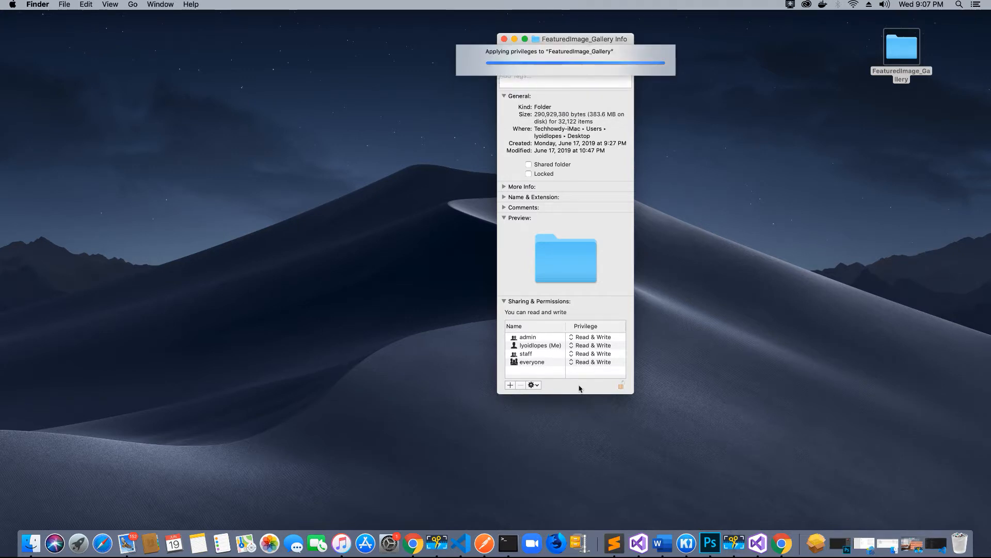
mouse_move(908, 68)
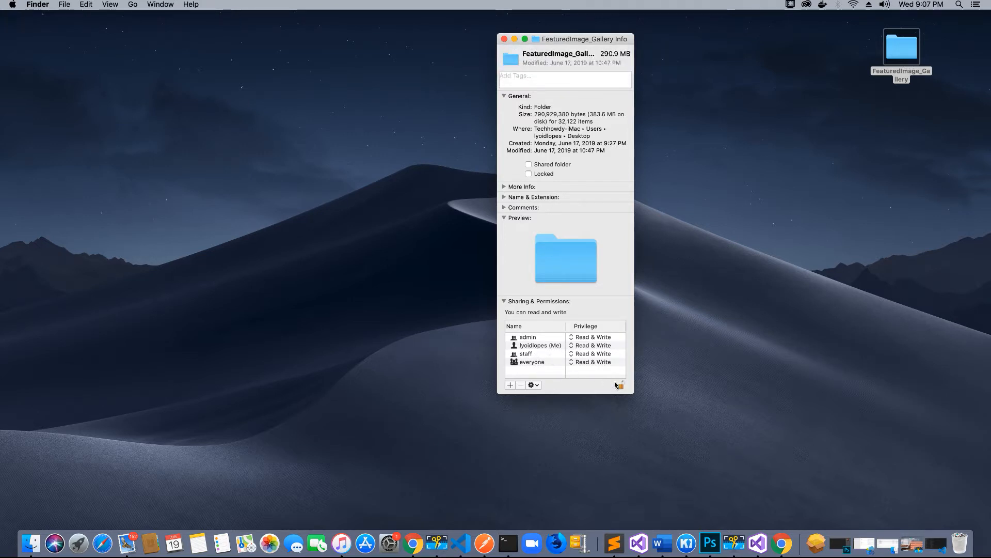
left_click(620, 385)
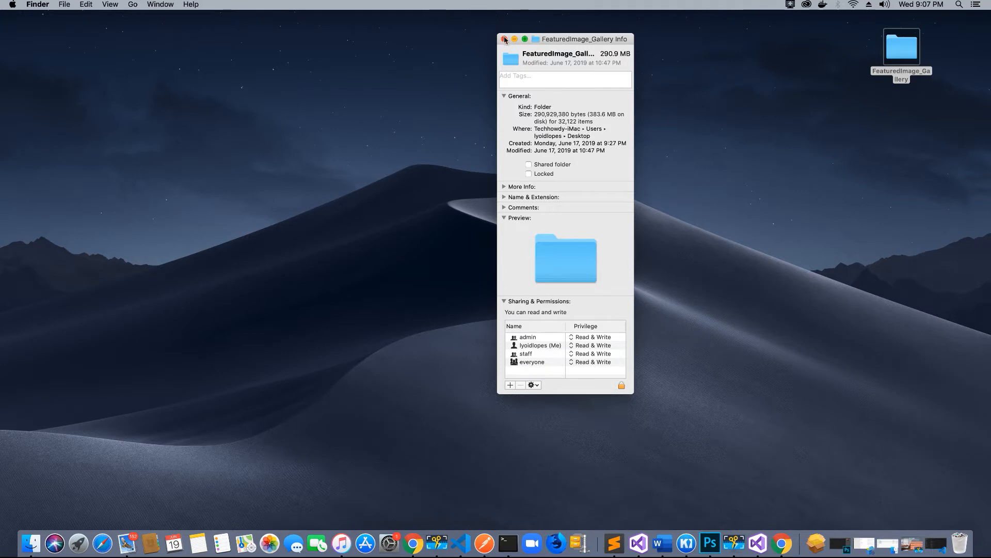
Step: Close the folder Info window and return to Visual Studio Code
left_click(505, 39)
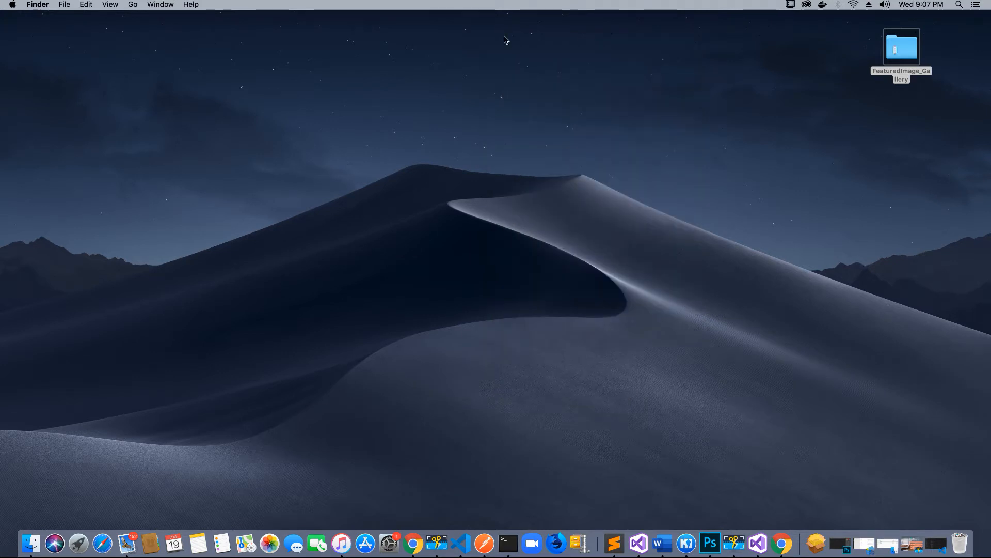
mouse_move(461, 543)
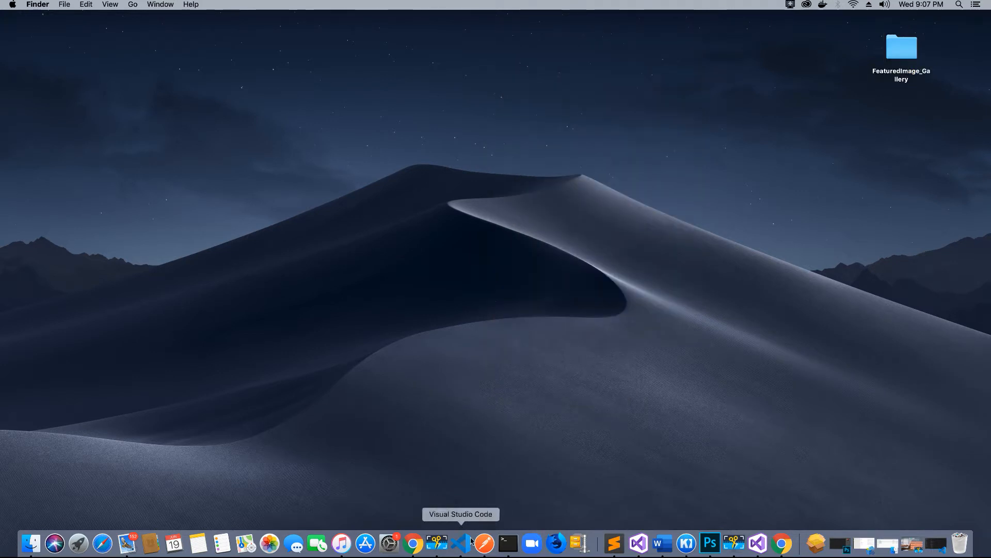
left_click(448, 543)
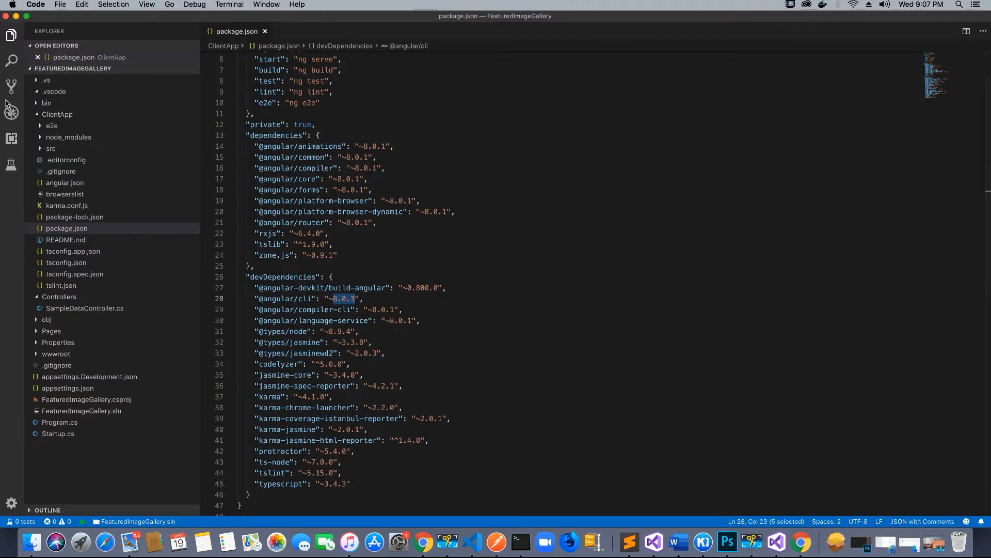
left_click(11, 138)
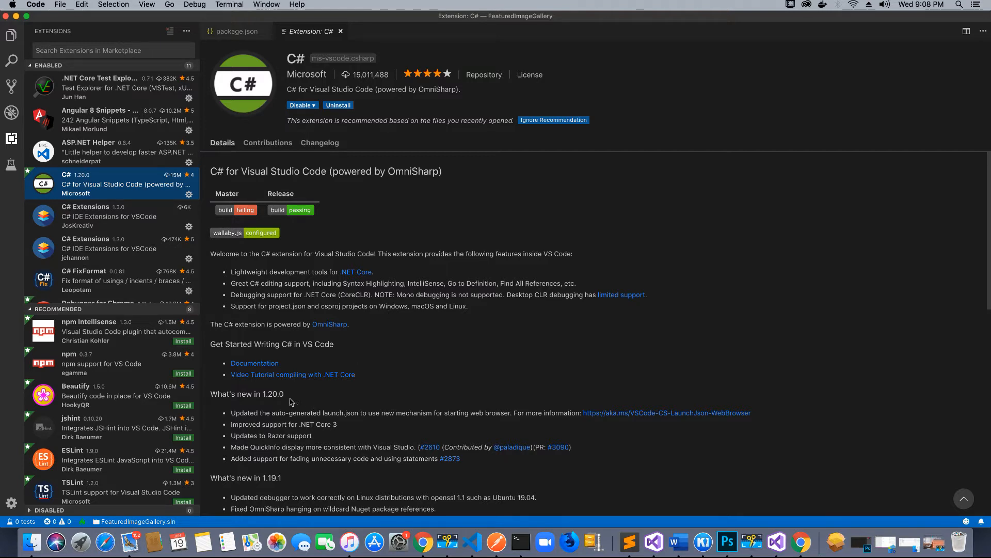
mouse_move(287, 402)
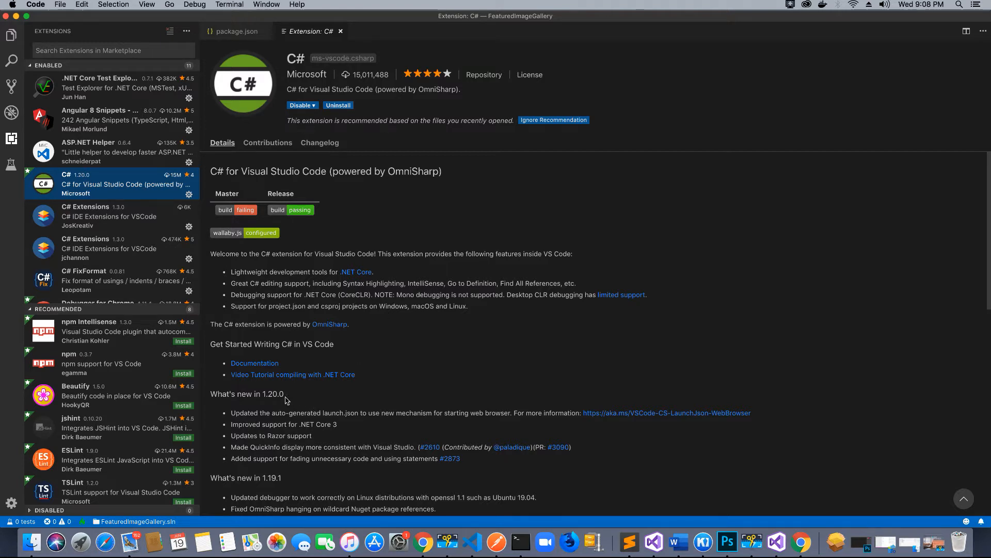
mouse_move(472, 82)
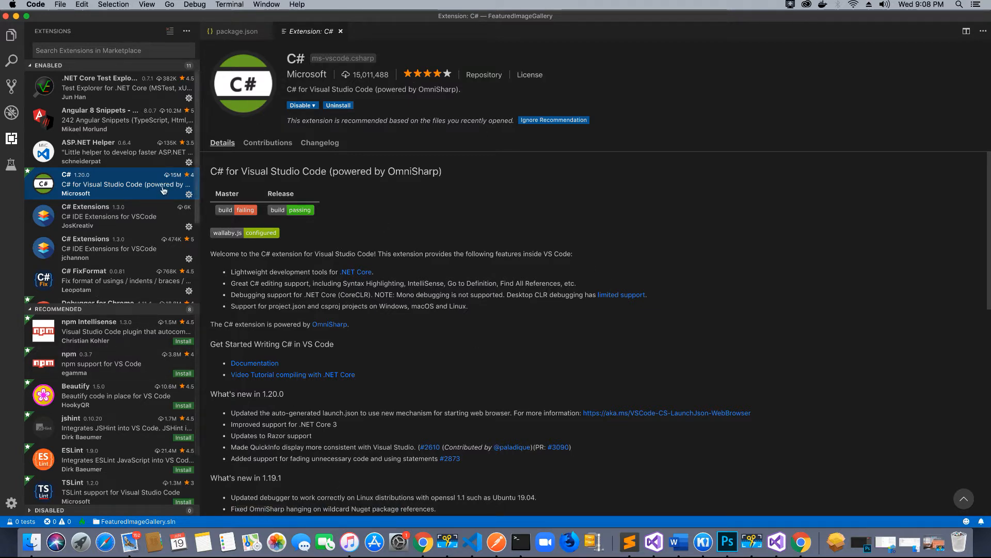
mouse_move(155, 184)
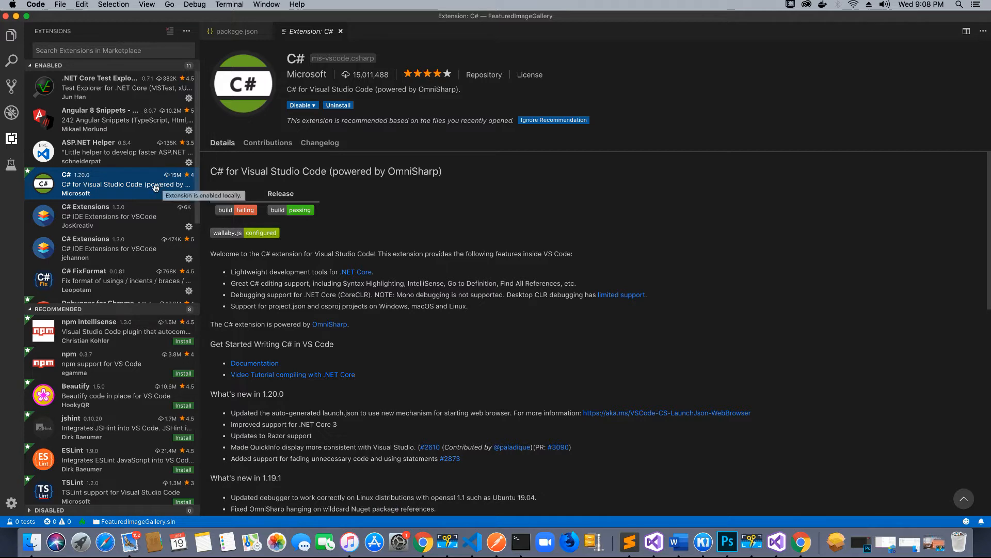
Step: Scroll the Enabled extensions list to find Debugger for Chrome
scroll("down", 3)
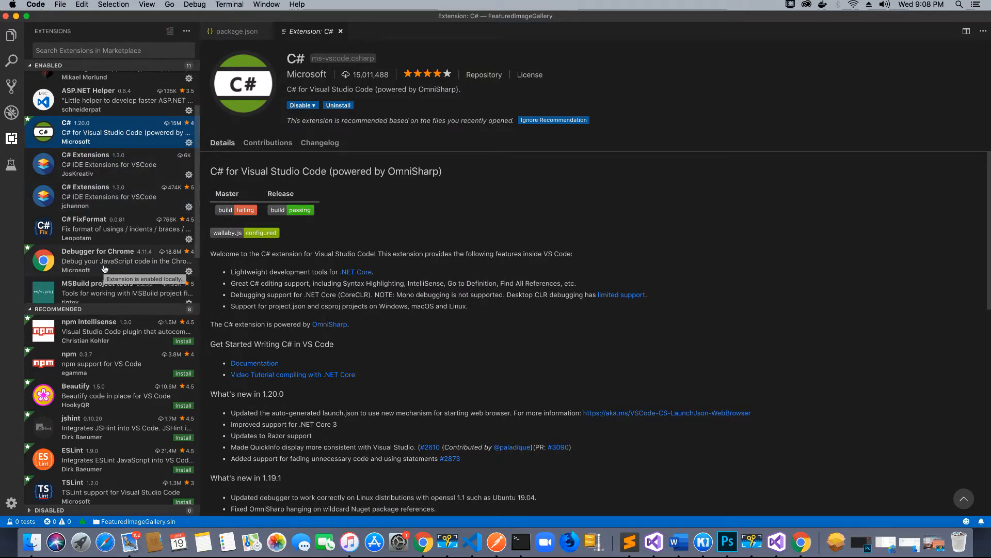
left_click(107, 260)
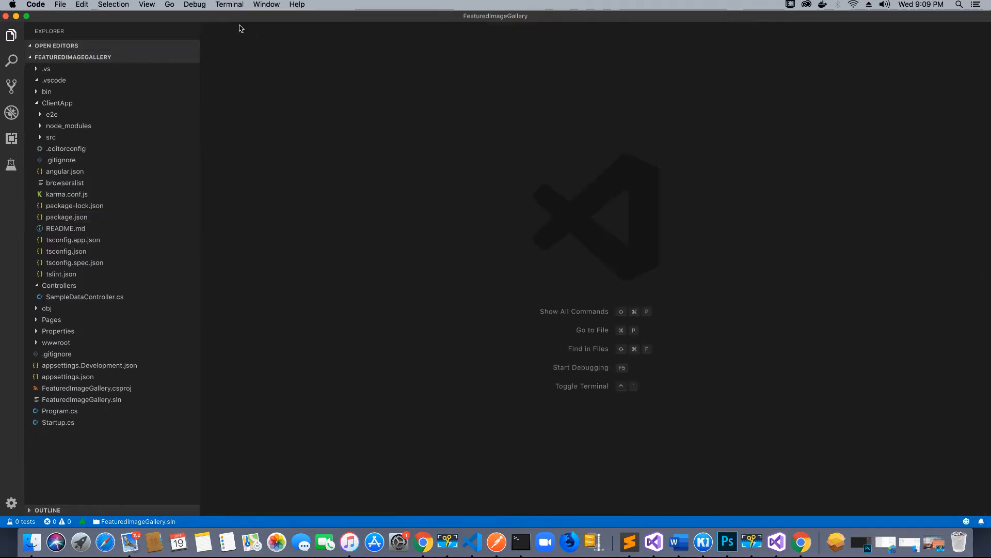
Step: Start a new bash terminal from the Terminal menu
left_click(229, 5)
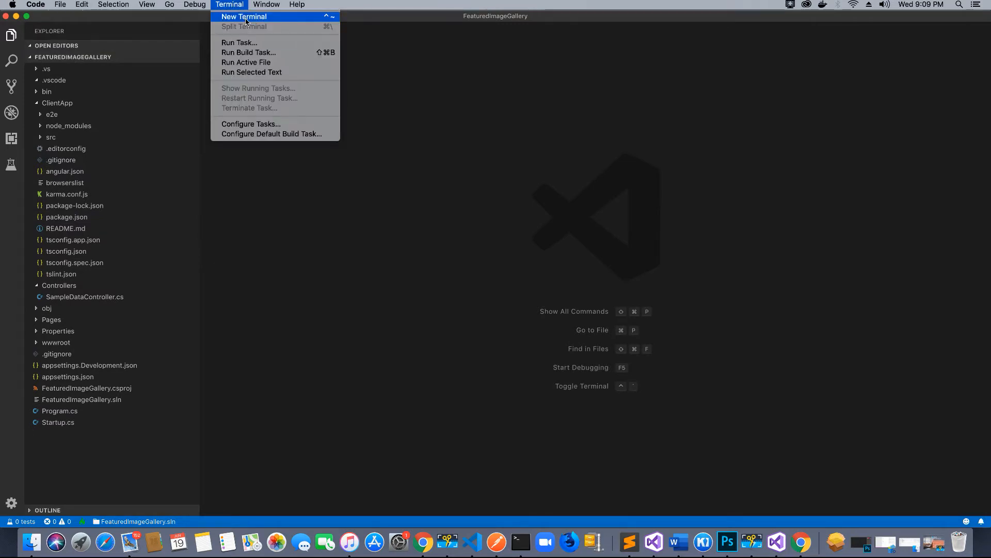
left_click(243, 16)
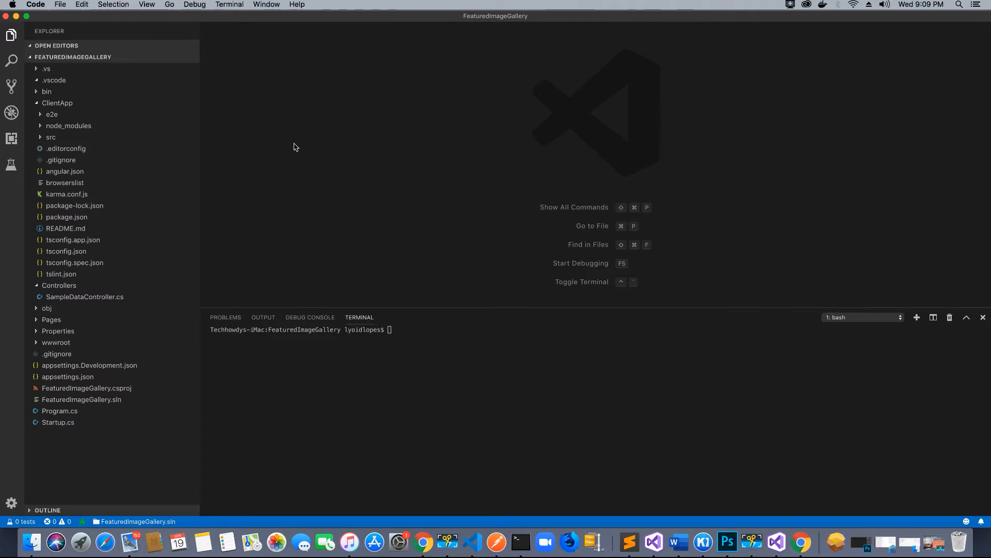
mouse_move(320, 326)
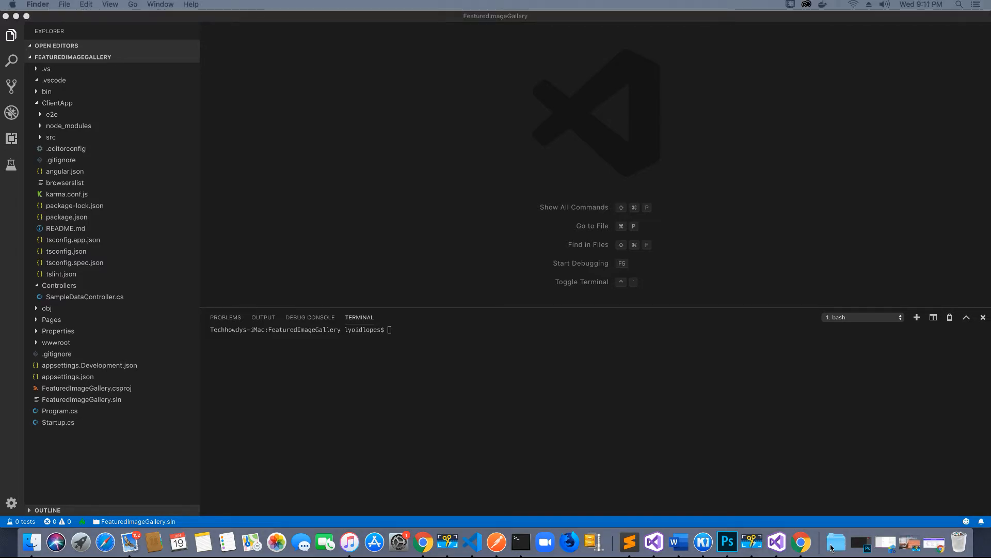
Step: Download the .NET Core 2.2 SDK macOS x64 installer and return to the 2.2 download page
left_click(801, 543)
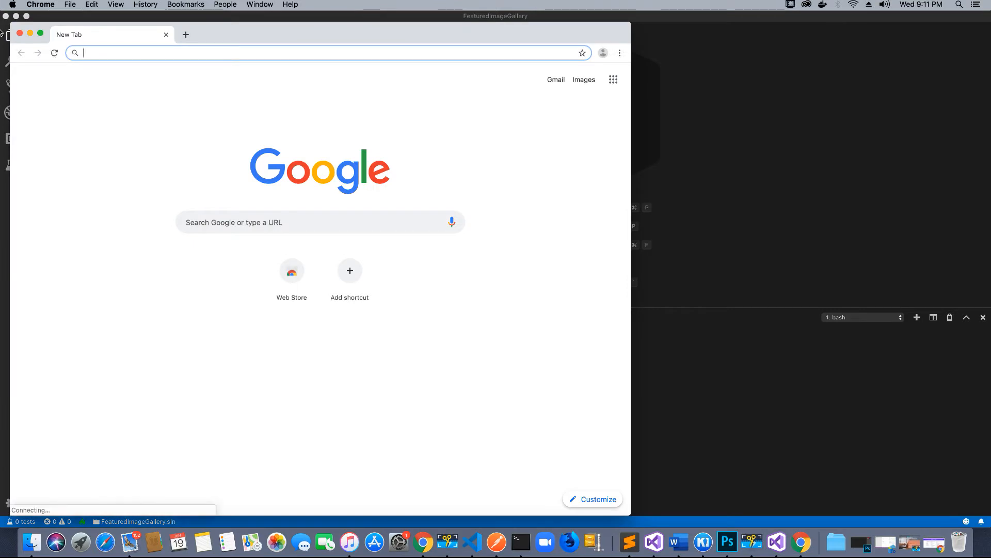
mouse_move(398, 542)
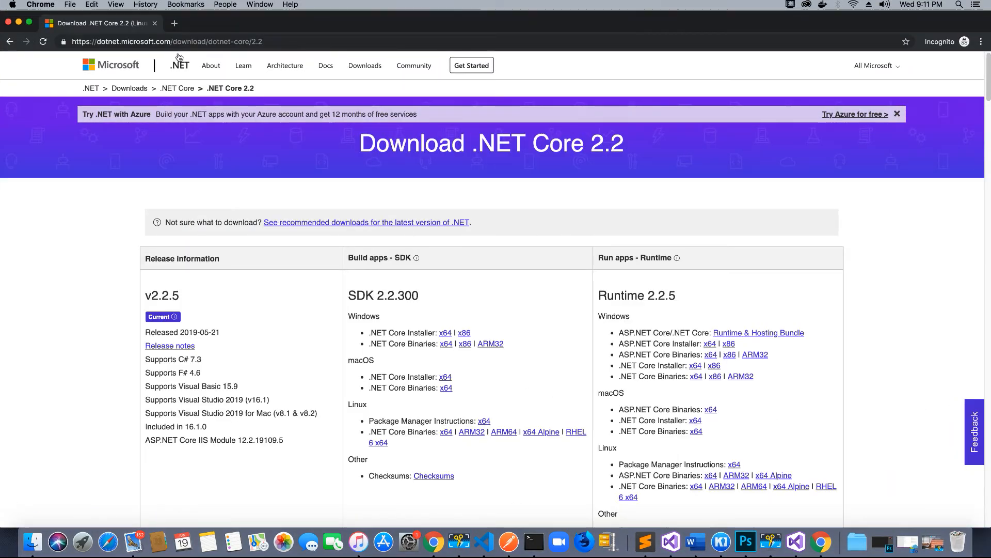
left_click(166, 41)
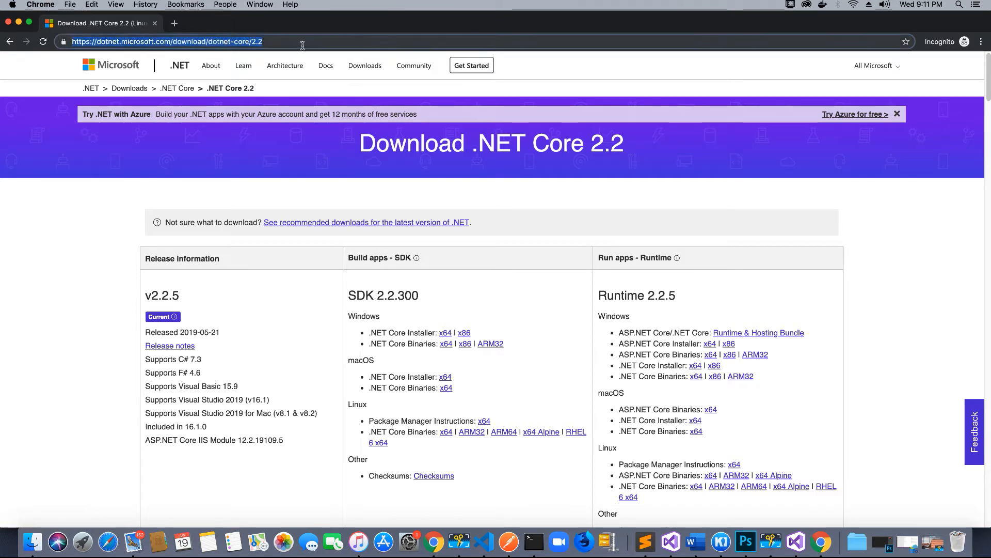
mouse_move(263, 12)
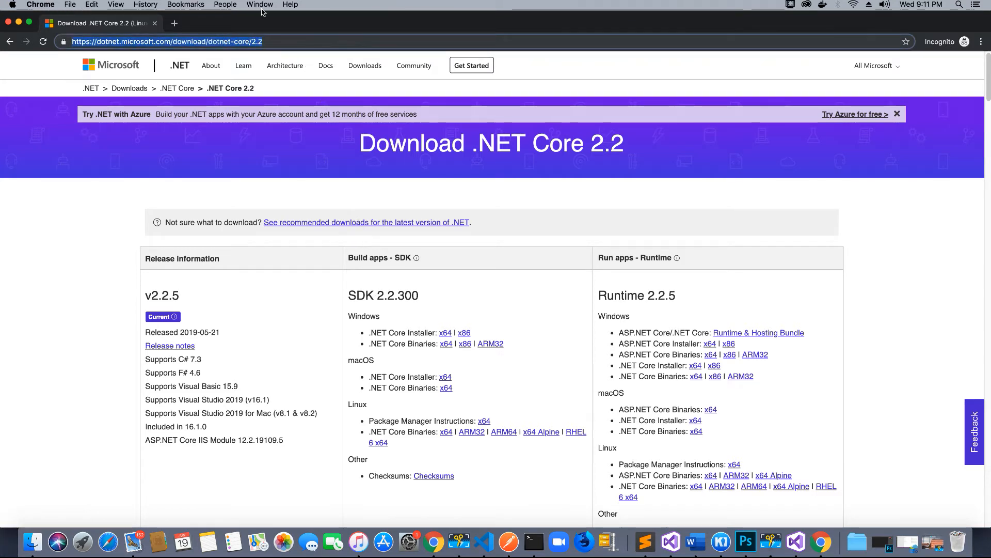
scroll("down", 3)
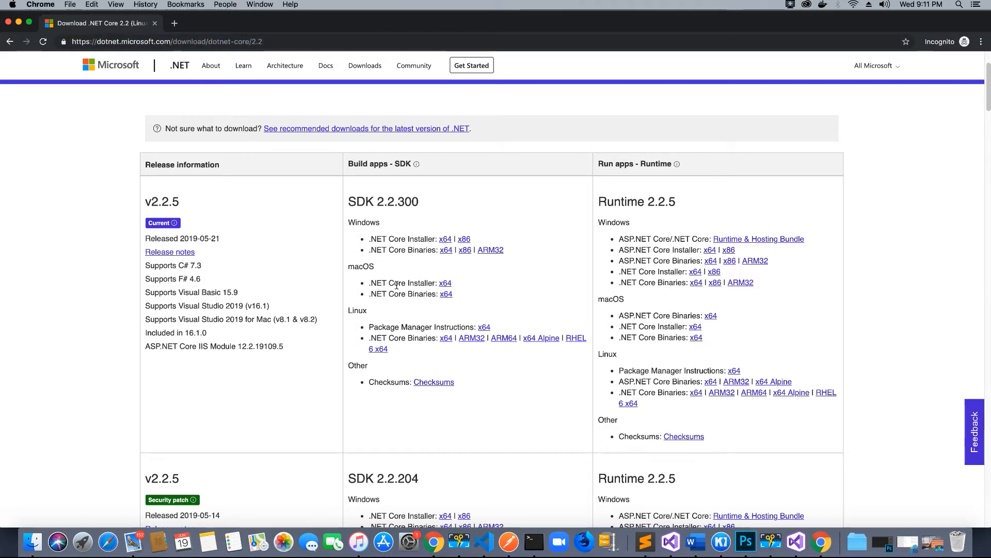
mouse_move(281, 3)
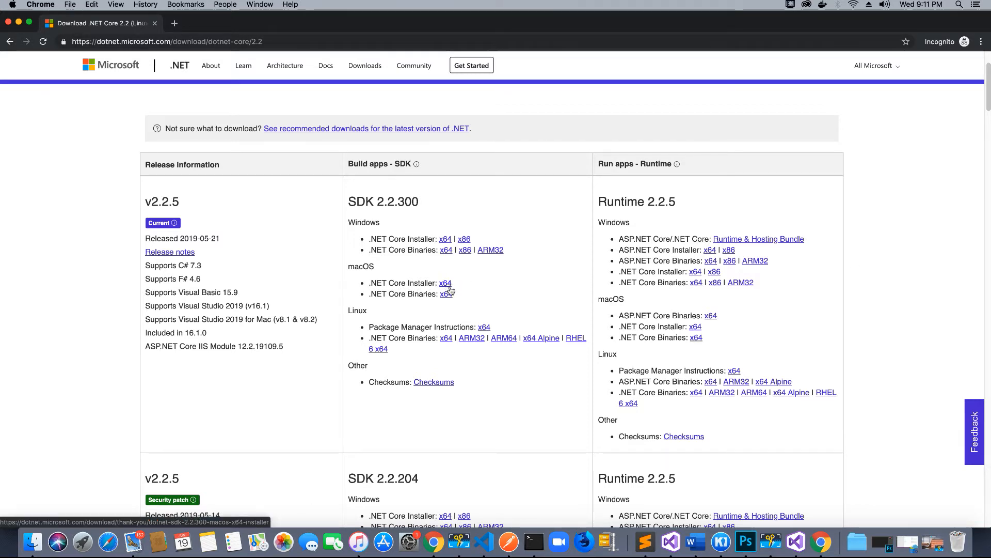
left_click(444, 282)
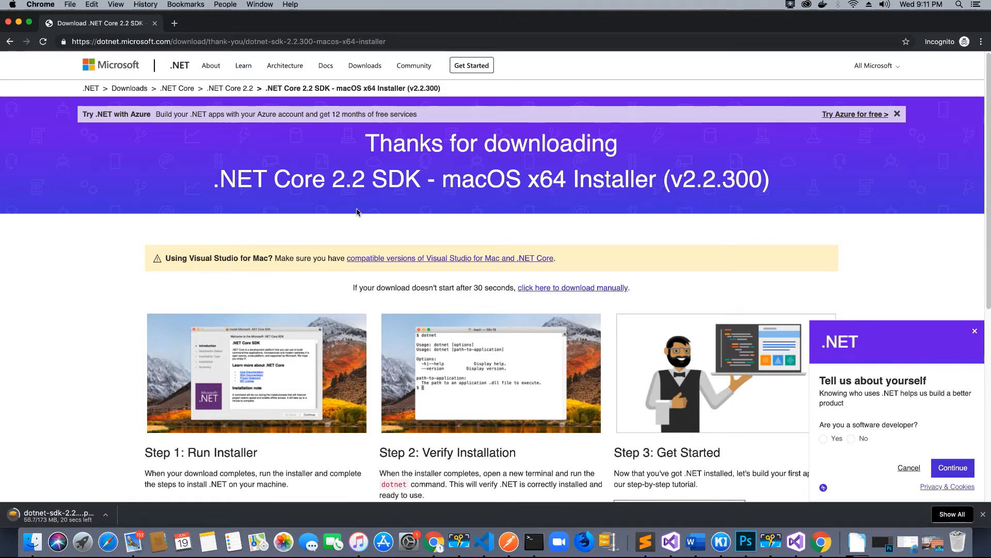
mouse_move(395, 206)
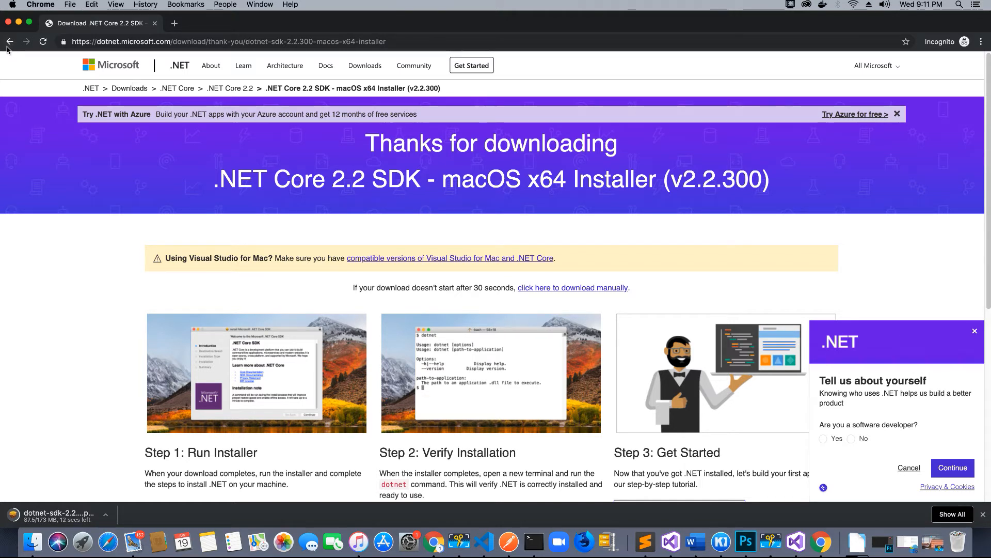
mouse_move(230, 88)
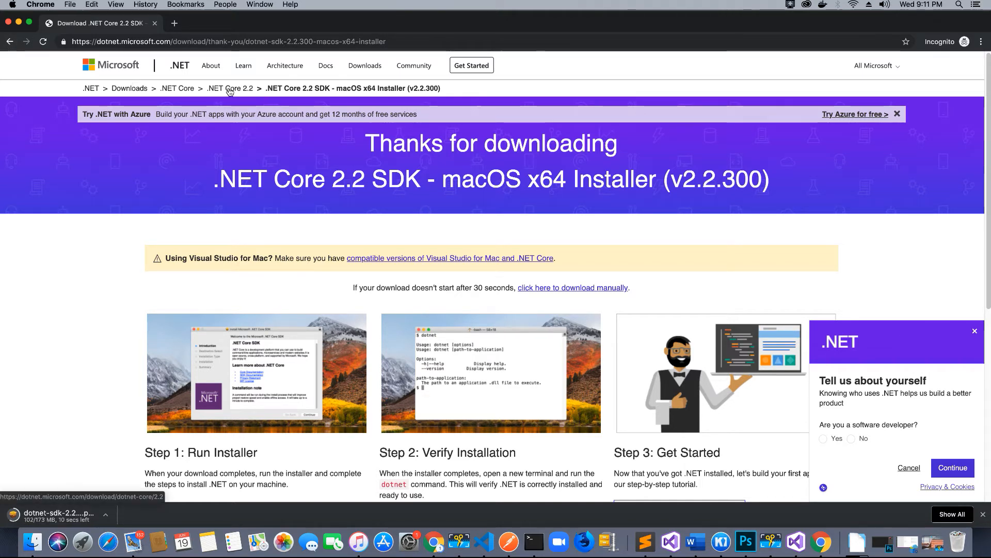
left_click(230, 88)
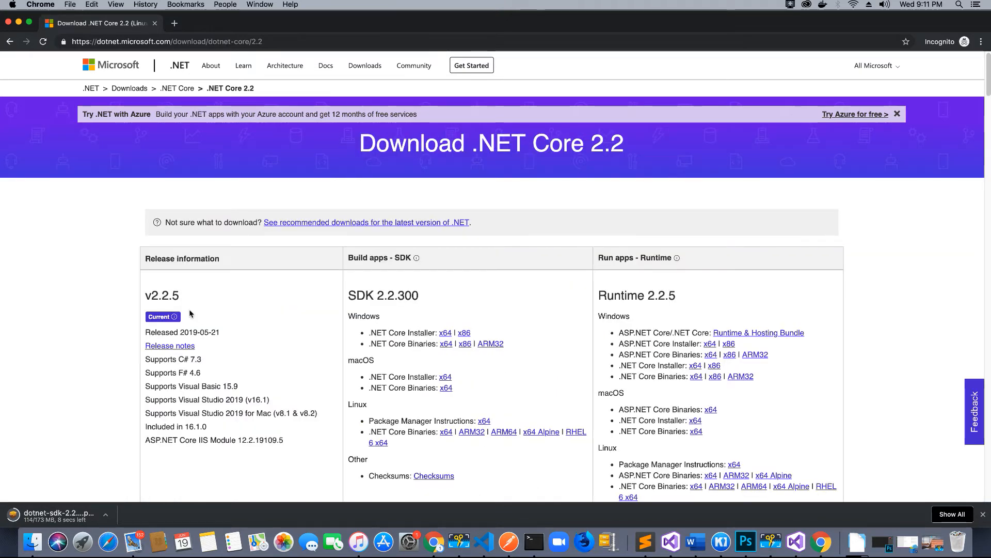
Step: Launch the downloaded .NET Core SDK 2.2.300 installer and continue through its first screen
scroll("down", 3)
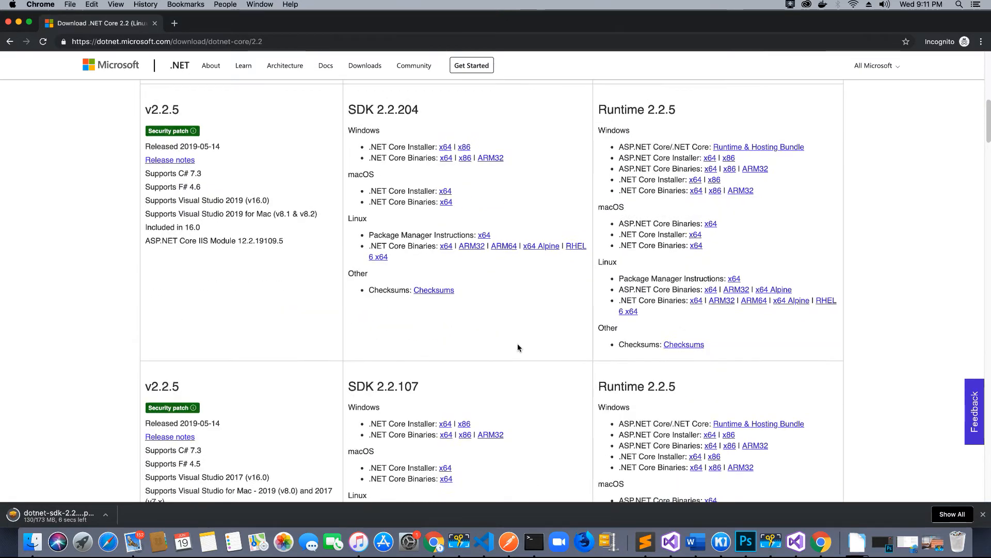
scroll("down", 3)
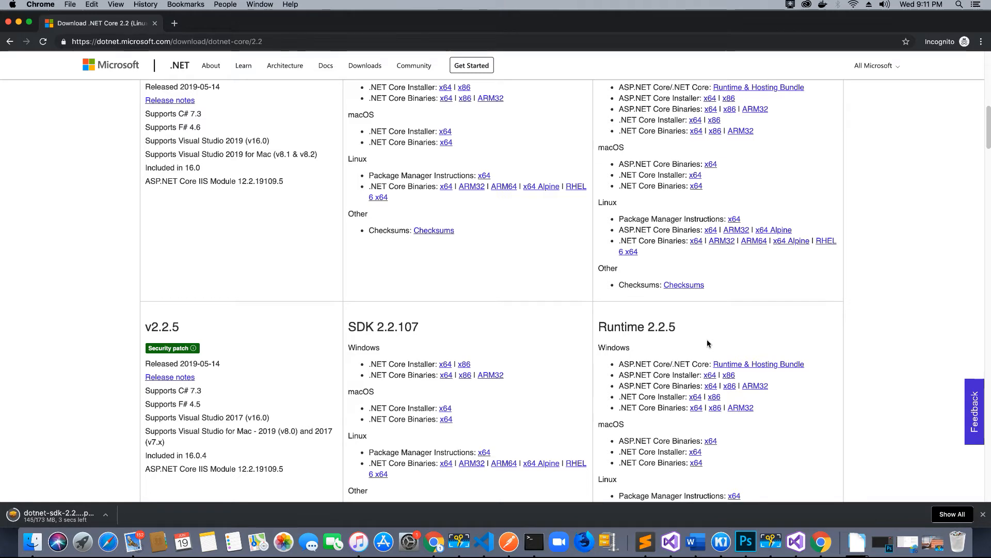
scroll("down", 3)
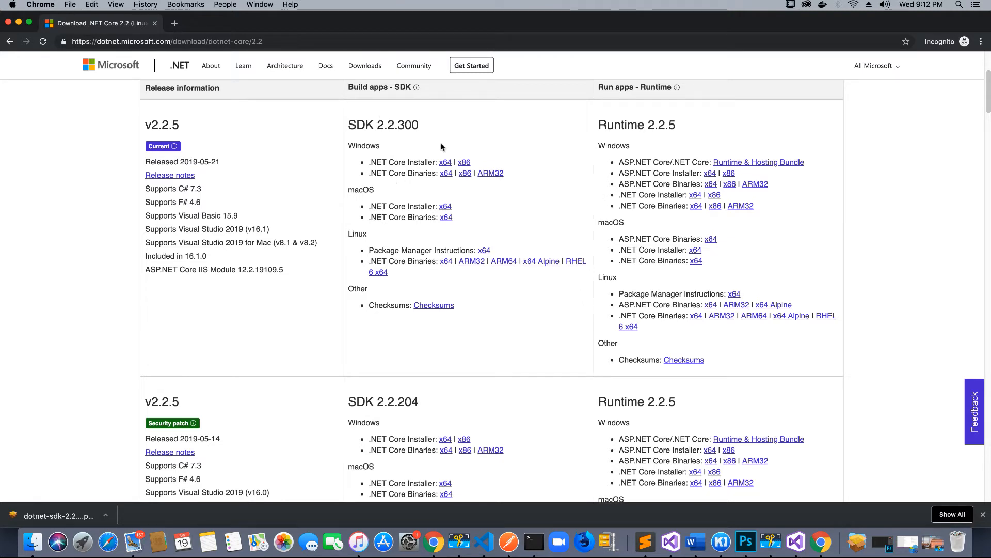
left_click(55, 515)
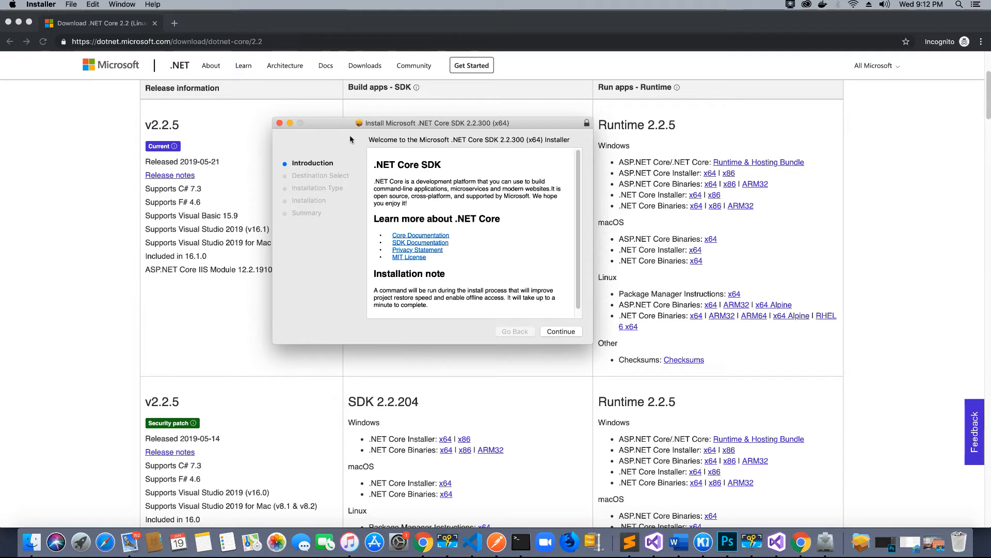
left_click(279, 123)
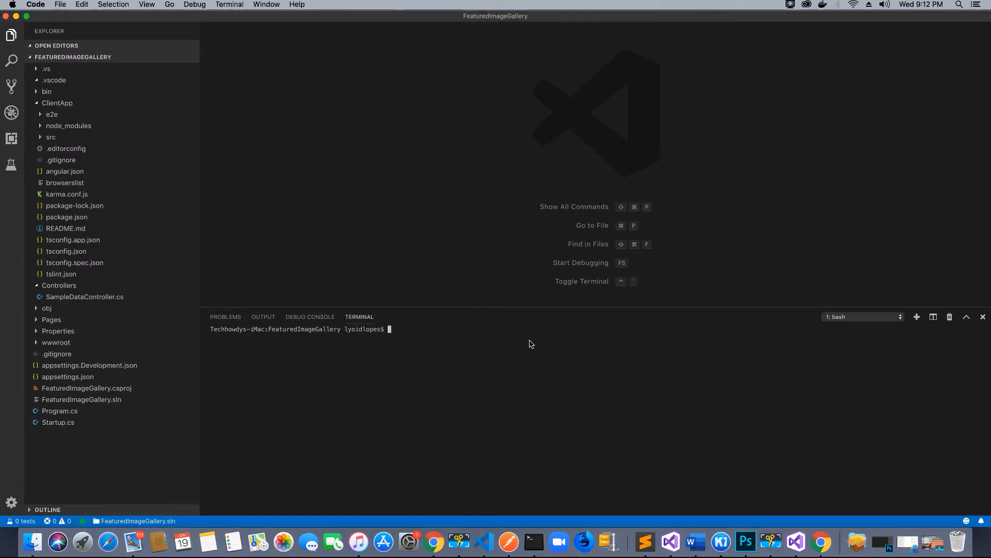
Step: Run dotnet --version in the terminal, confirming SDK 2.2.300
type("dotnet")
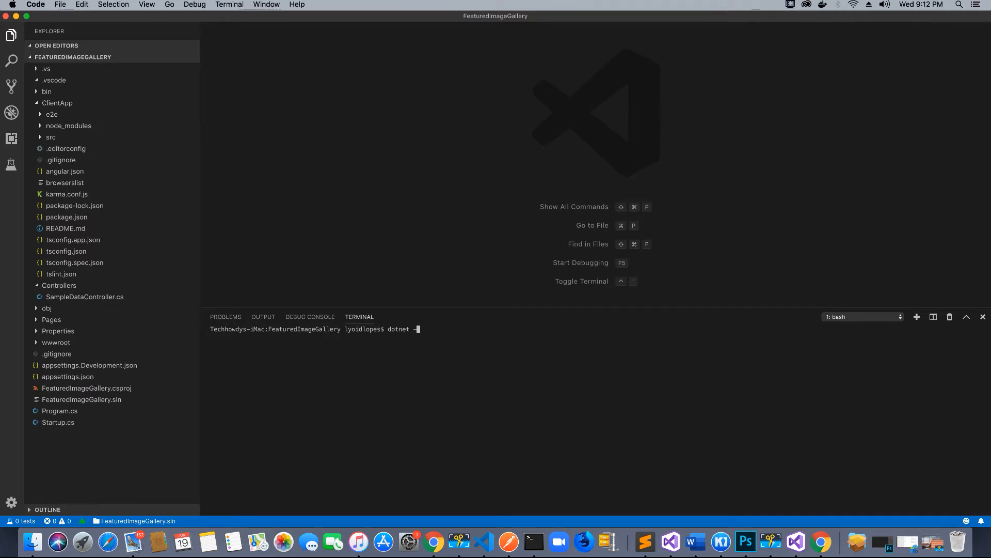
type("-version")
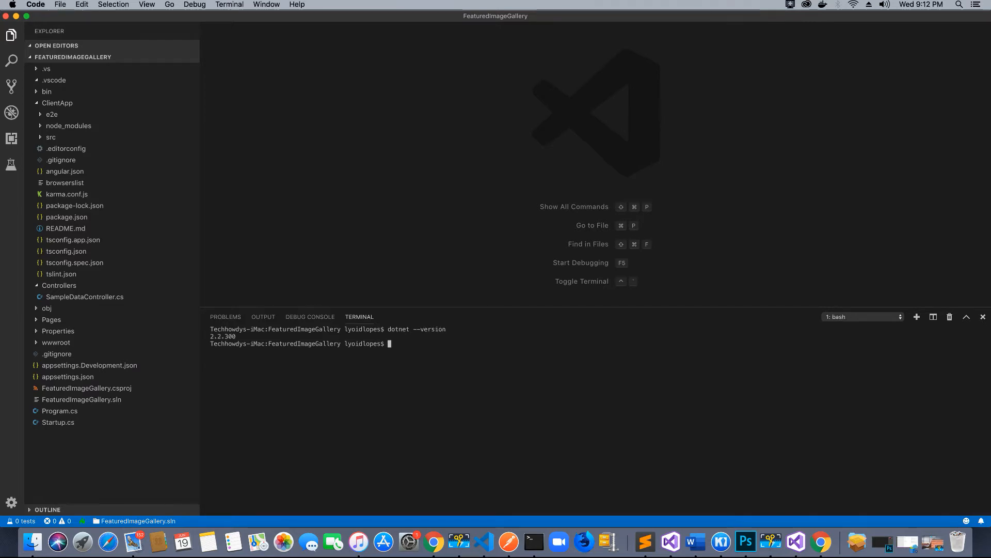
mouse_move(288, 363)
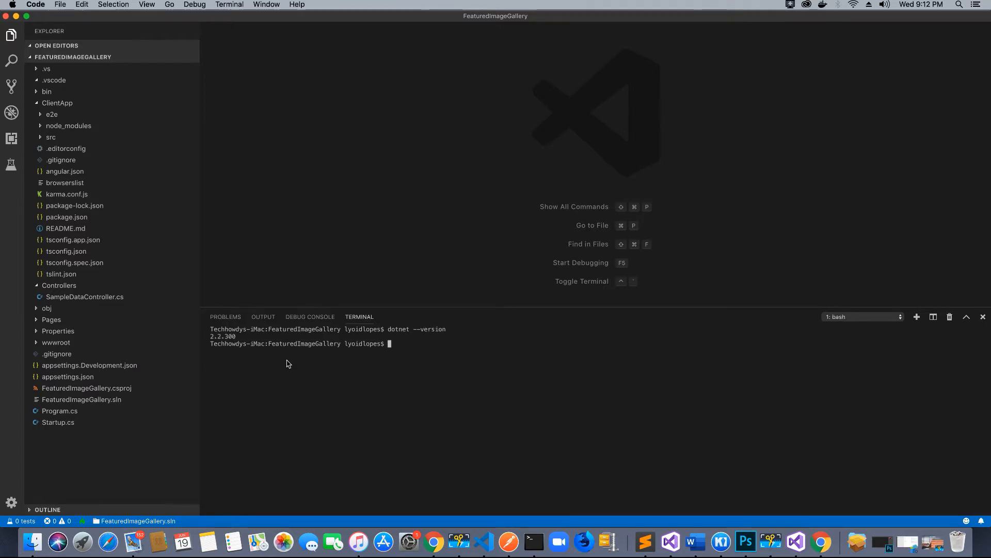
mouse_move(353, 353)
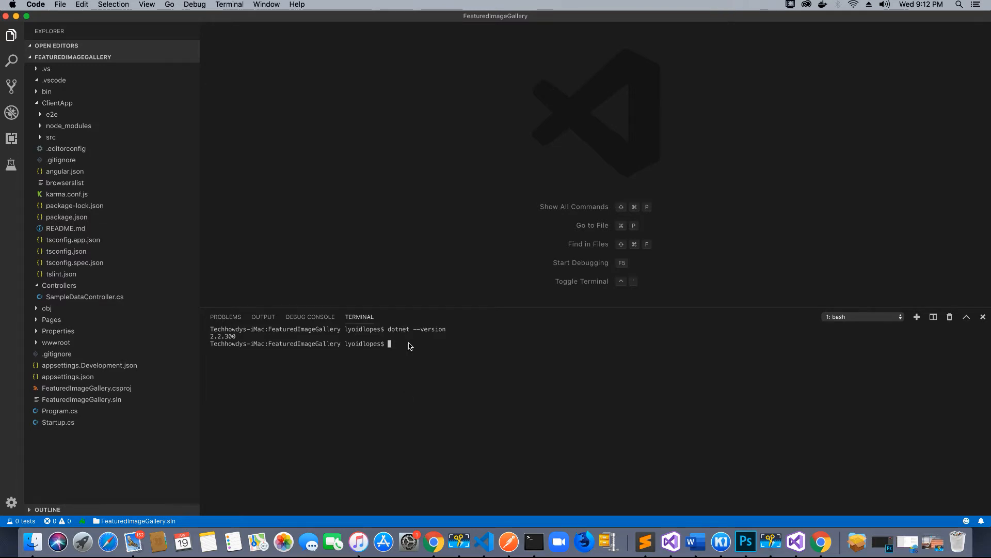
type("dot")
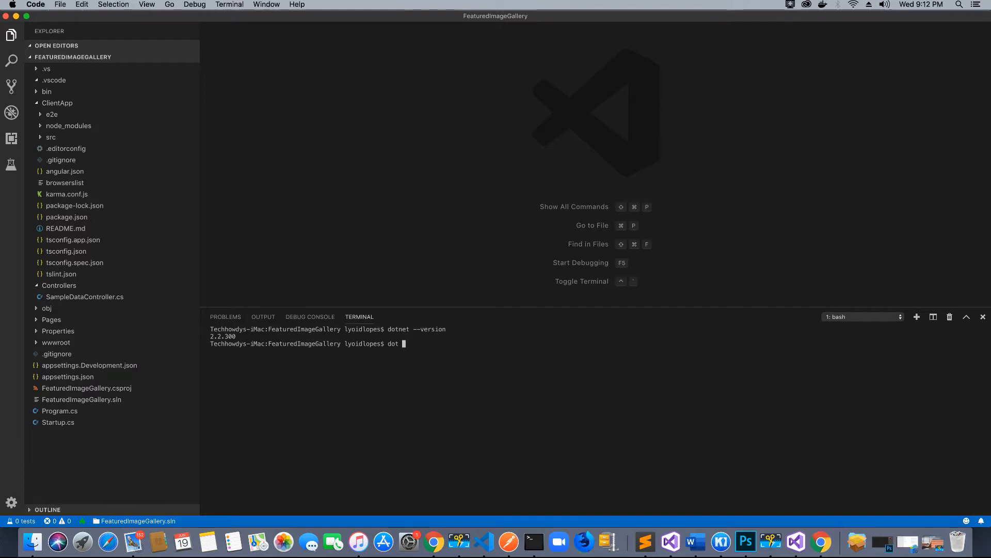
type("net")
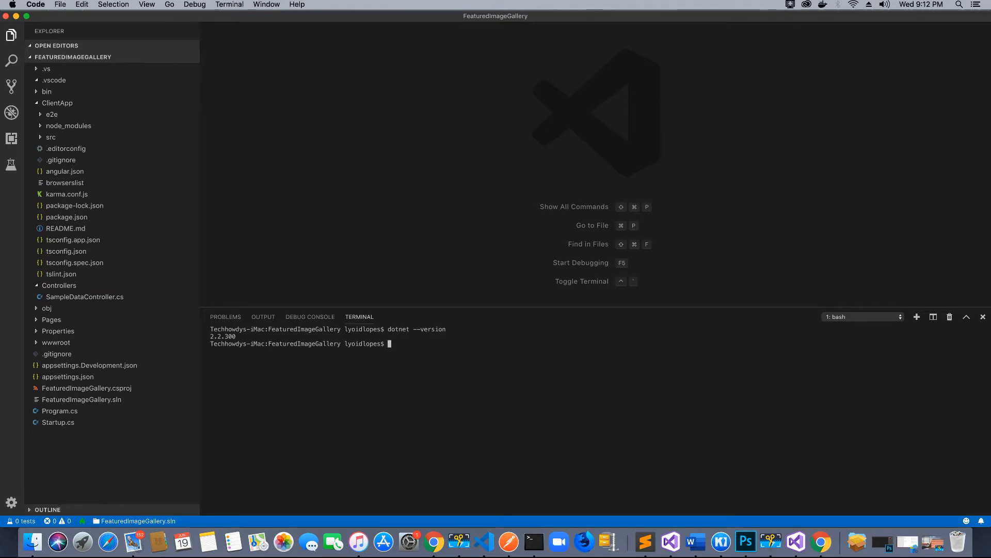
Step: Run sudo dotnet build with the admin password, building FeaturedImageGallery with 0 errors
type("sudo dot")
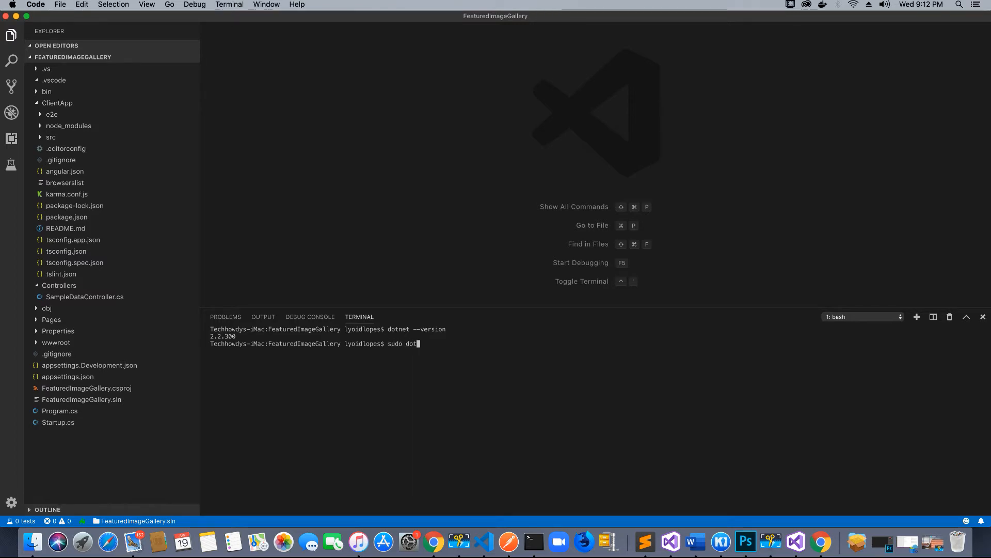
type("net build")
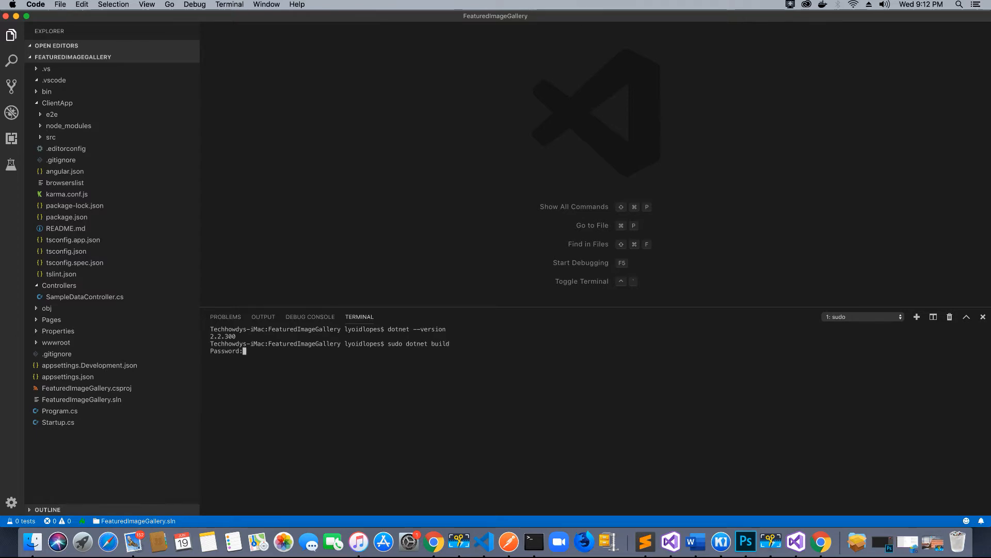
key("Return")
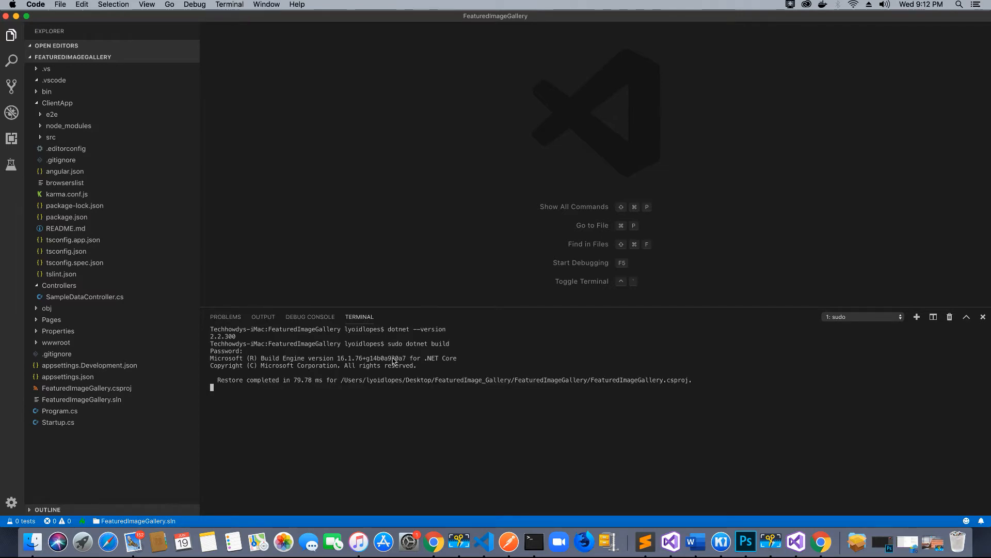
mouse_move(449, 324)
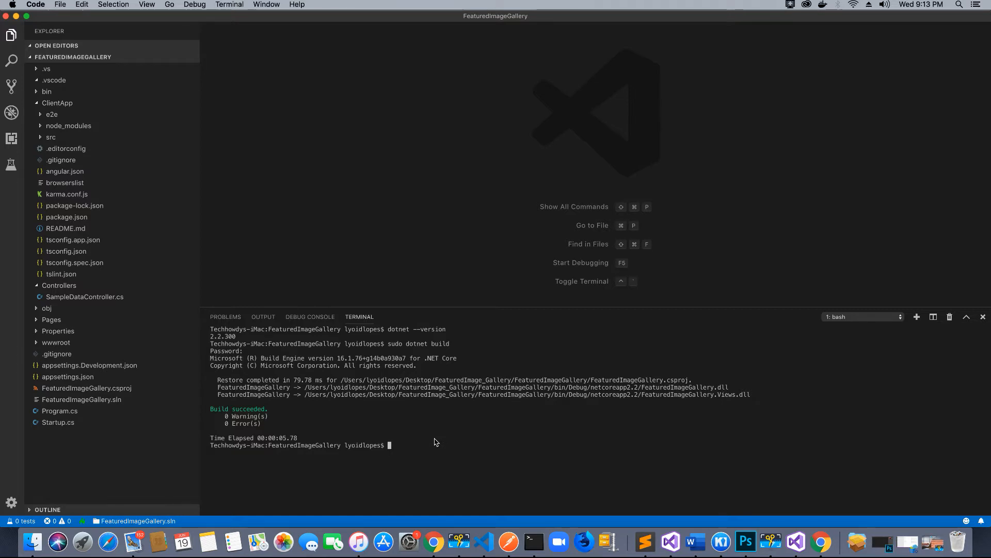
type("dotnet run")
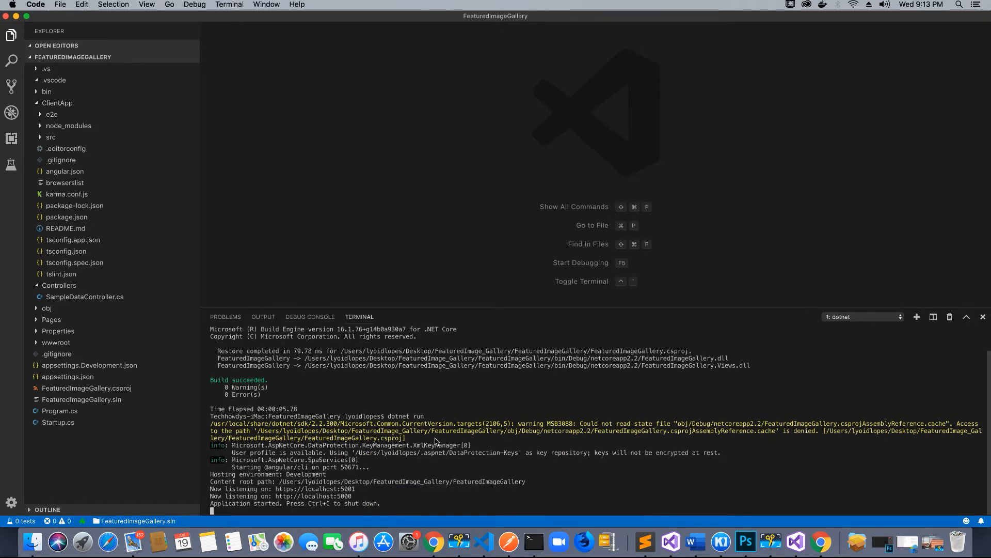
mouse_move(353, 500)
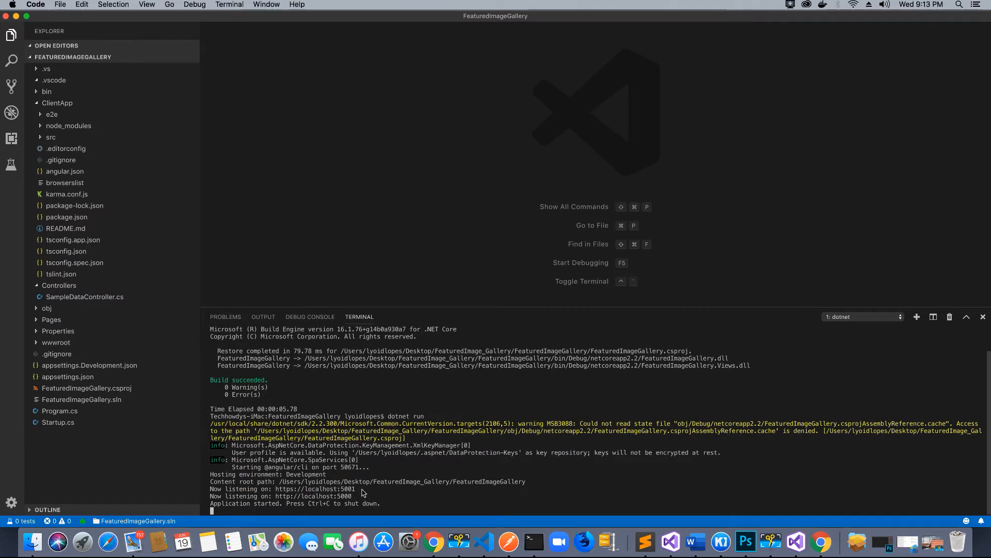
mouse_move(314, 489)
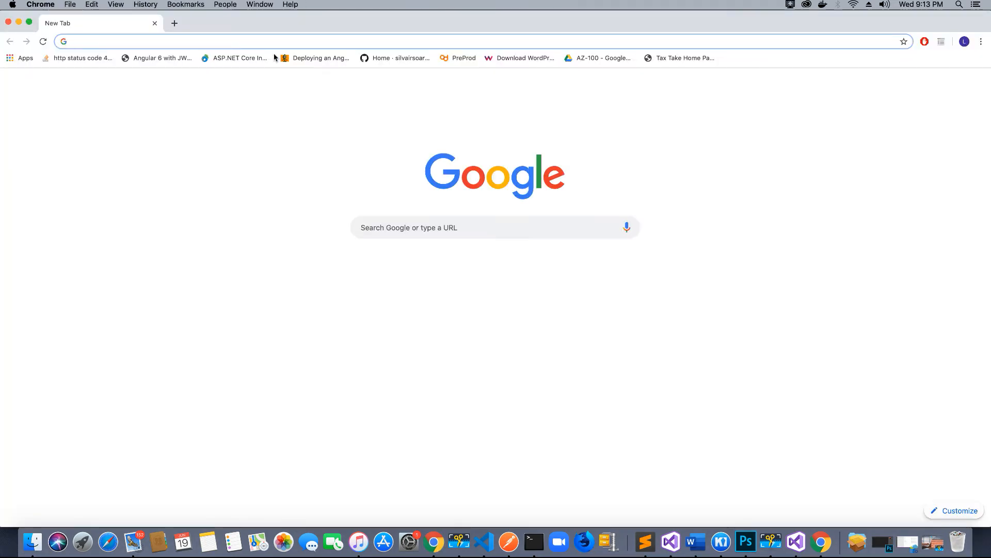
type("https://localhost:5001")
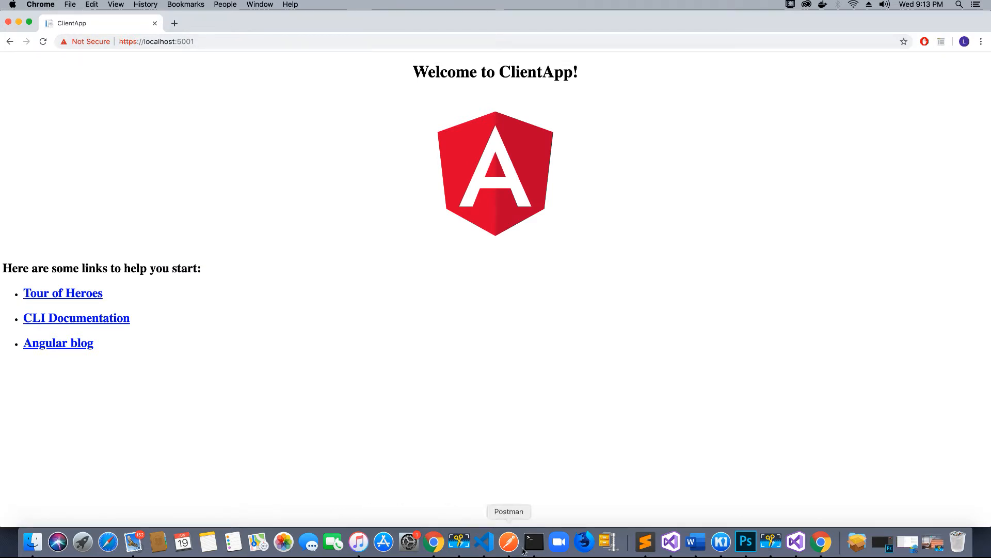
left_click(533, 542)
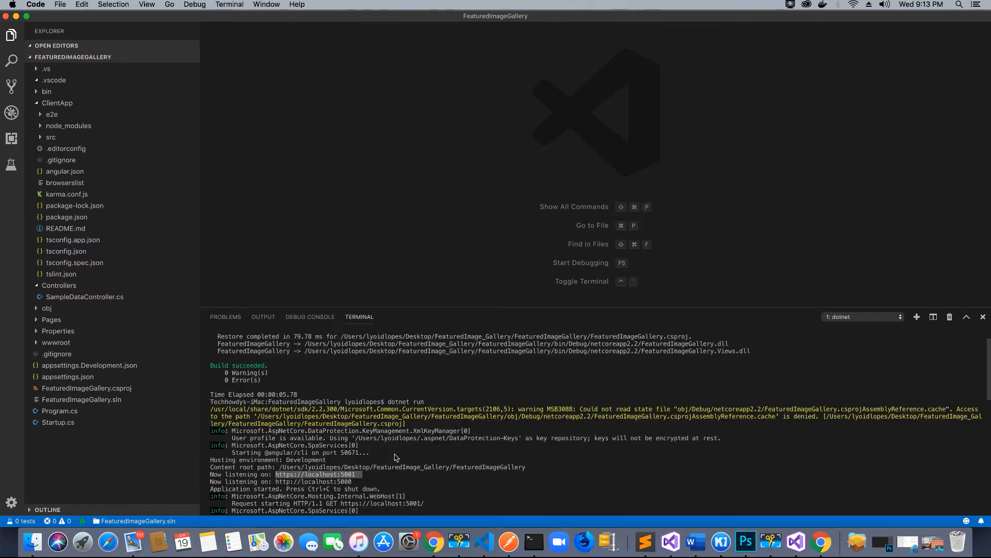
scroll("down", 3)
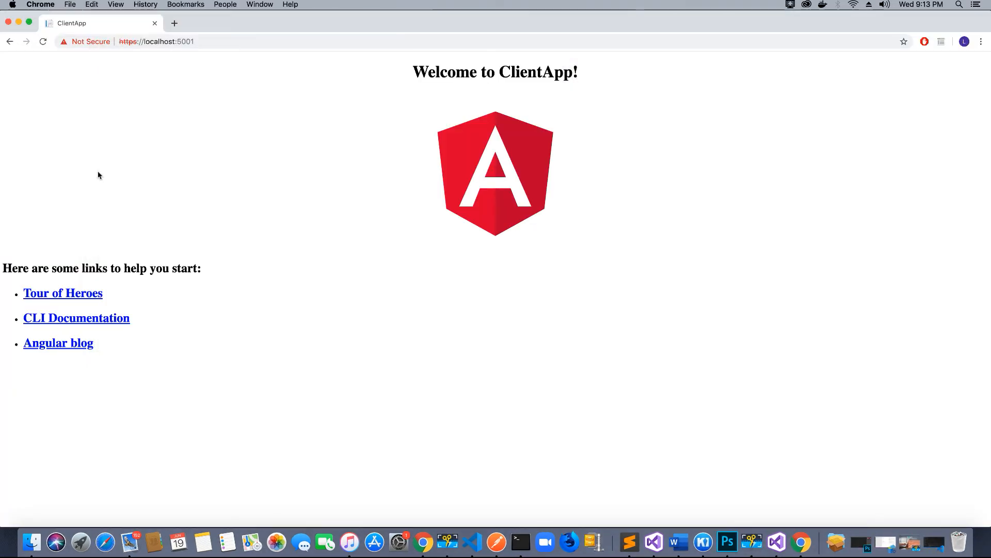
left_click(156, 41)
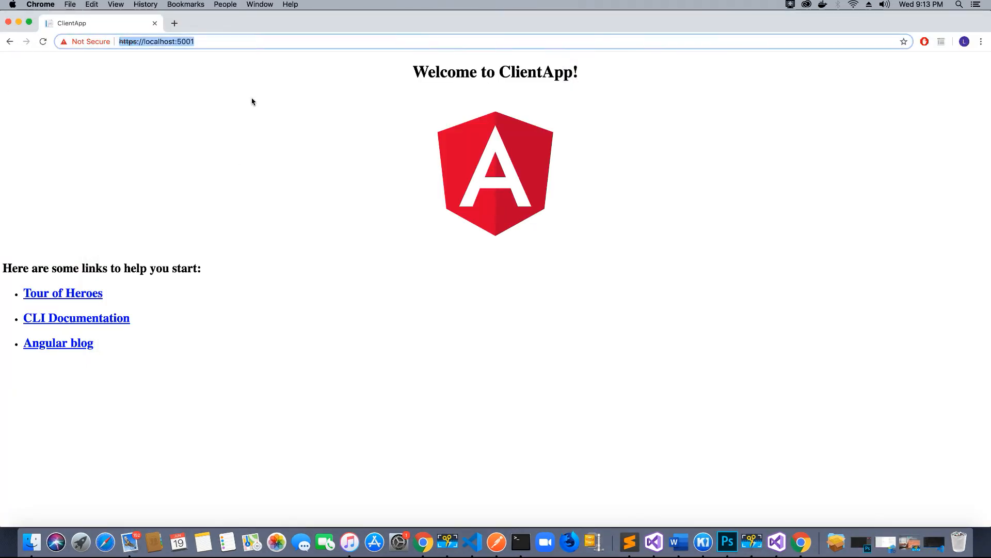
mouse_move(829, 408)
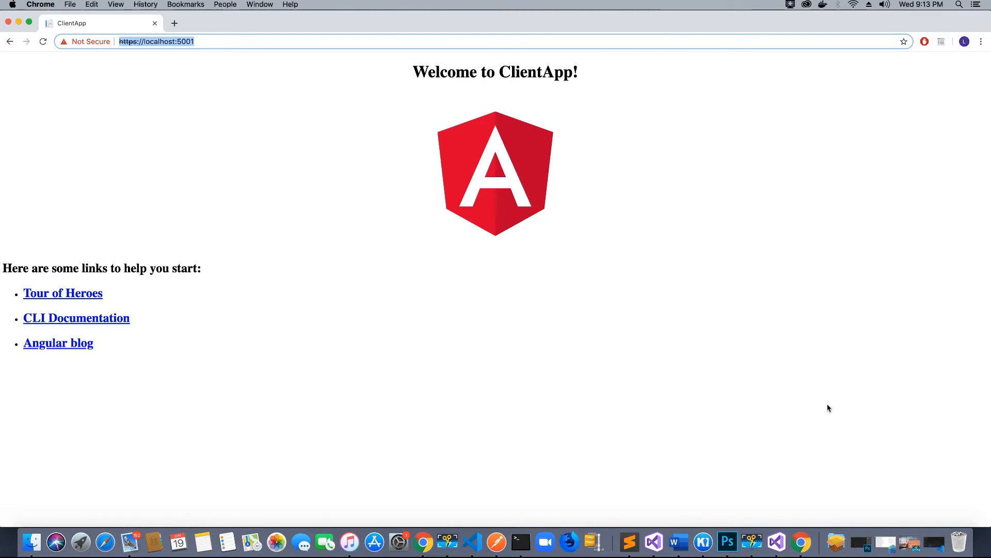
mouse_move(165, 31)
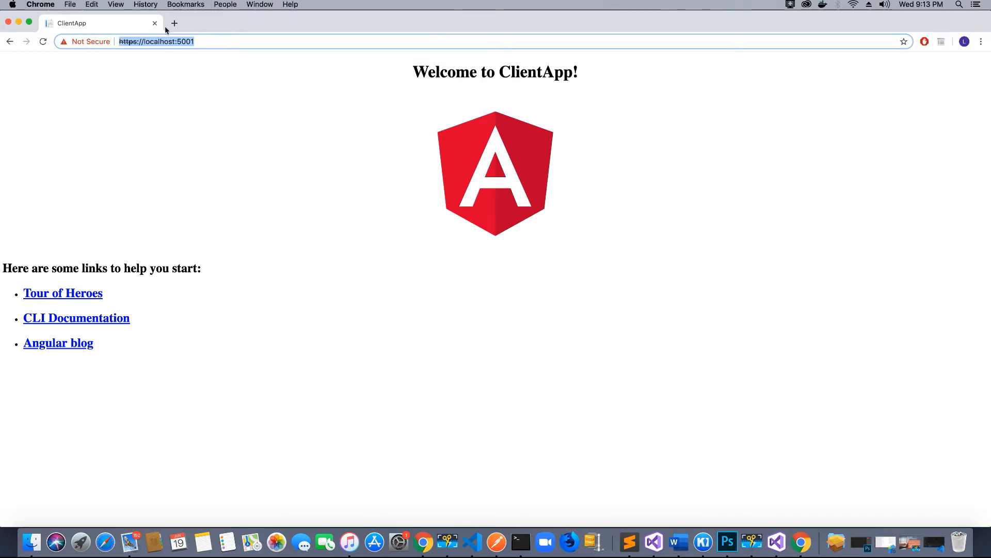
left_click(519, 541)
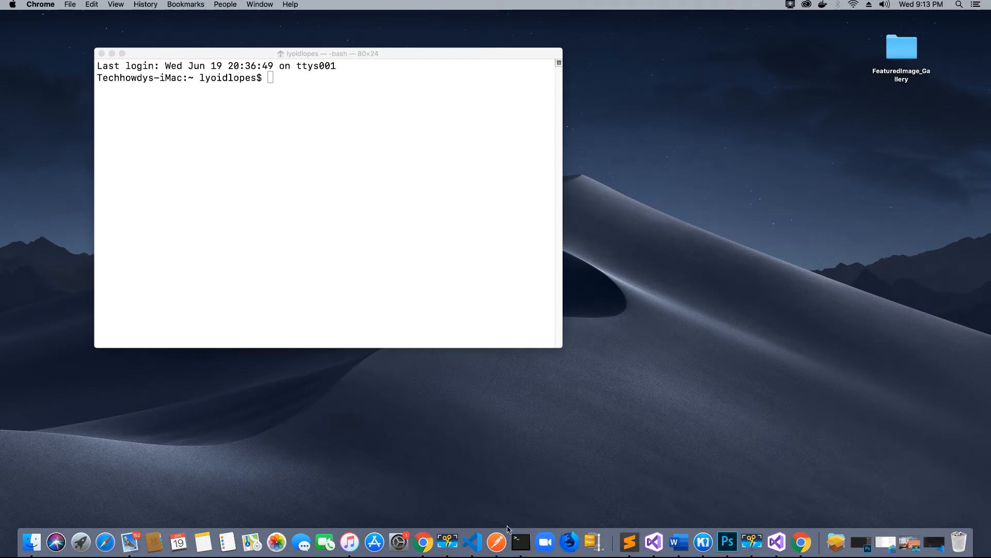
mouse_move(473, 542)
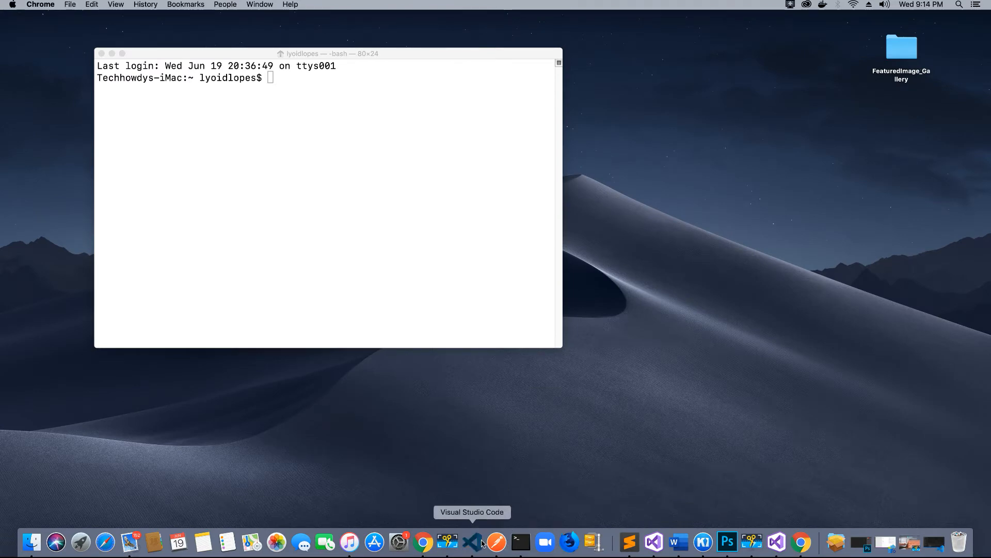
left_click(481, 542)
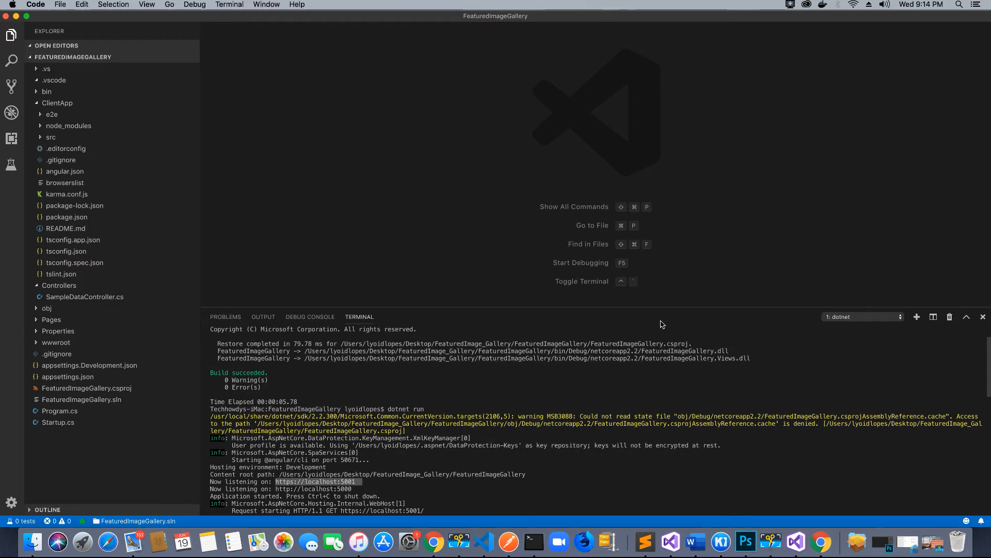
mouse_move(488, 361)
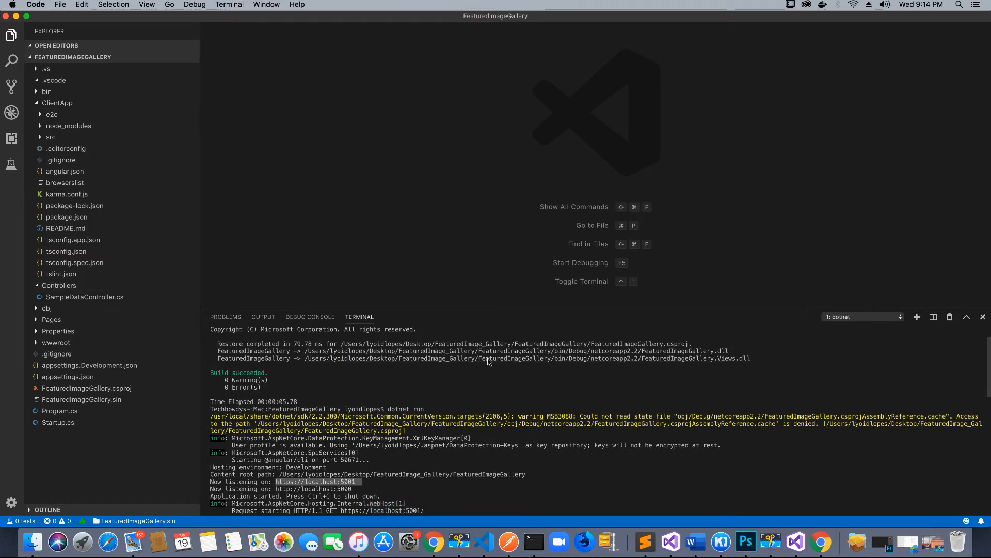
mouse_move(436, 278)
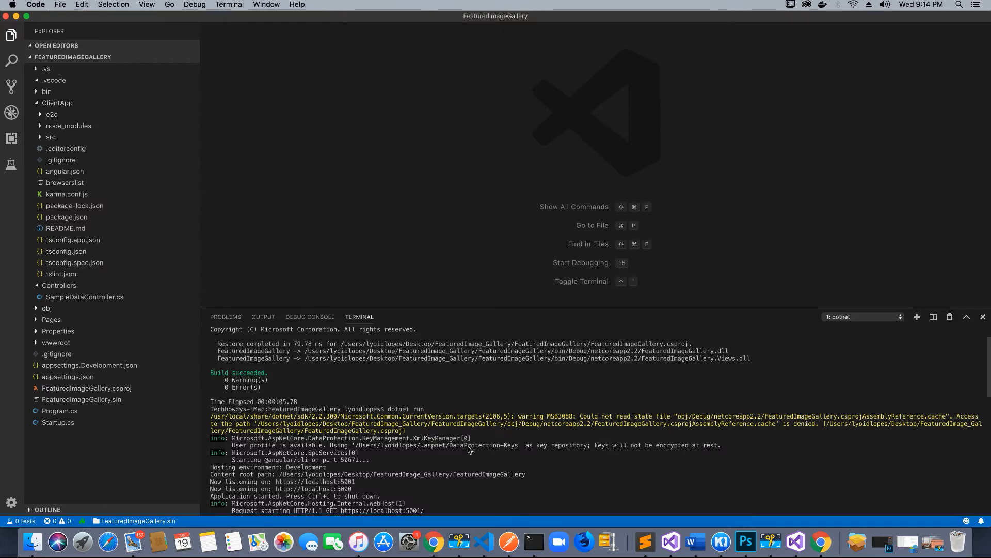
mouse_move(471, 466)
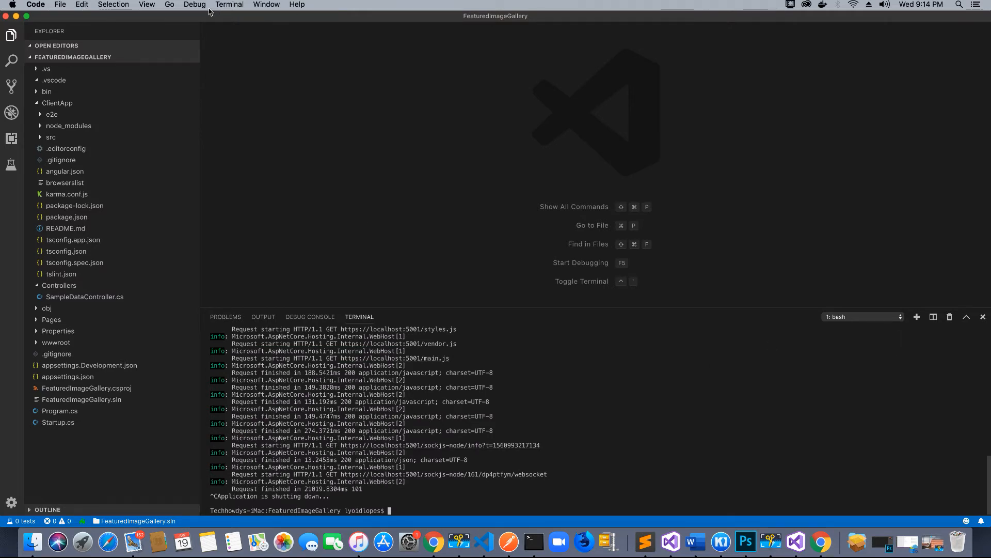
Step: Start debugging and choose the .NET Core environment to generate launch.json
left_click(195, 5)
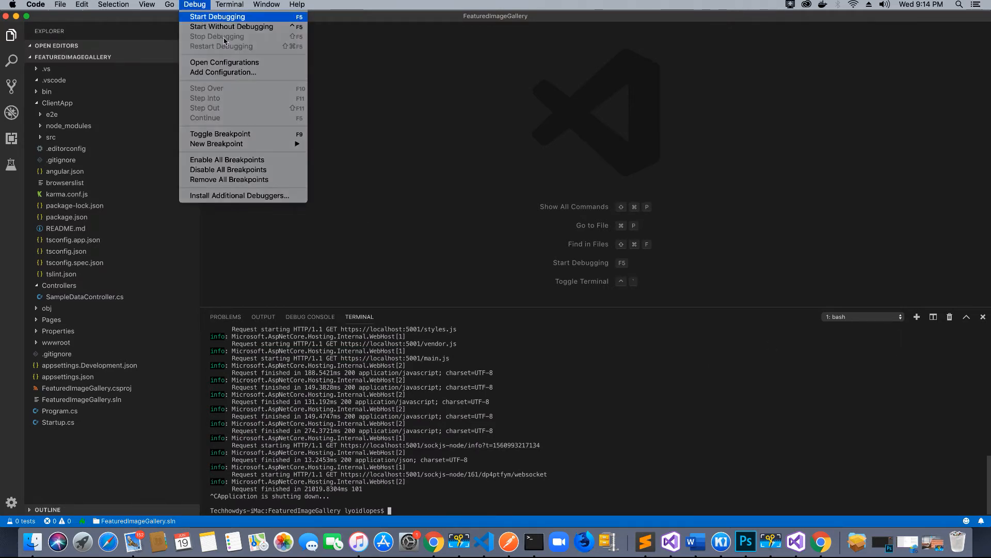
left_click(217, 16)
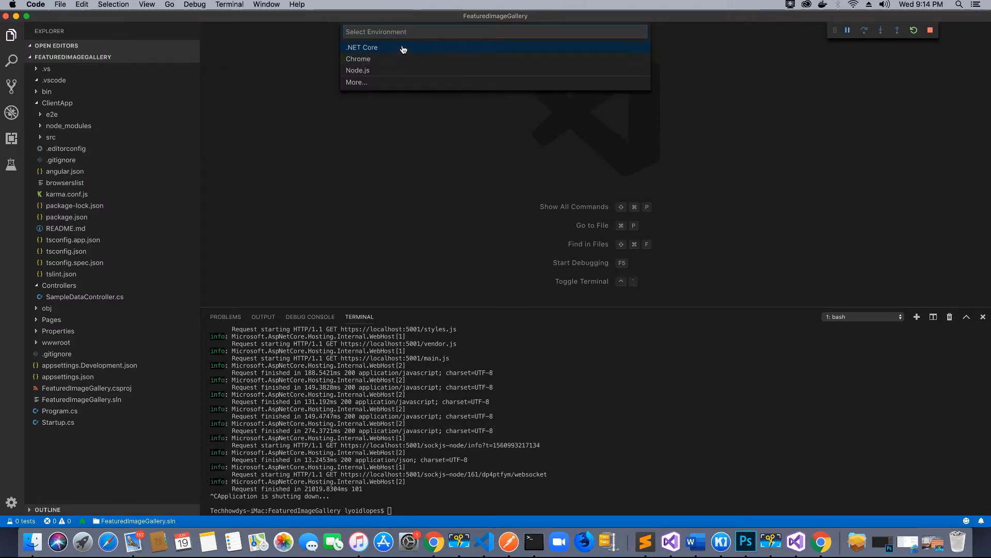
mouse_move(400, 48)
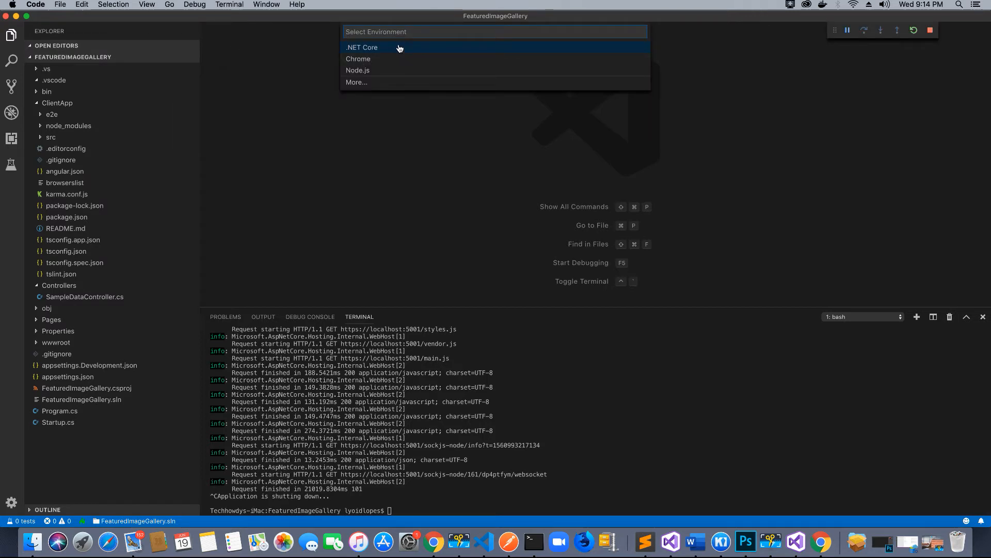
mouse_move(397, 54)
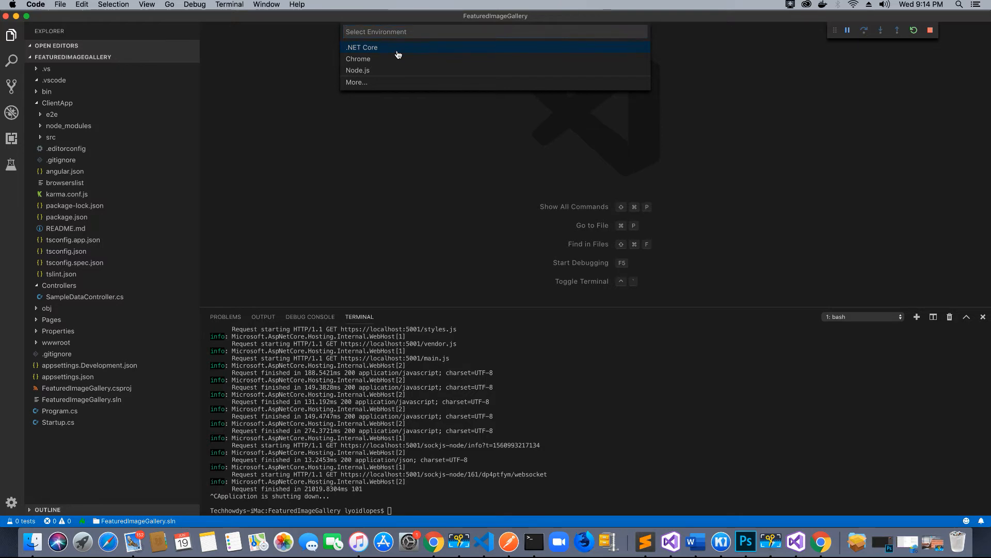
left_click(362, 47)
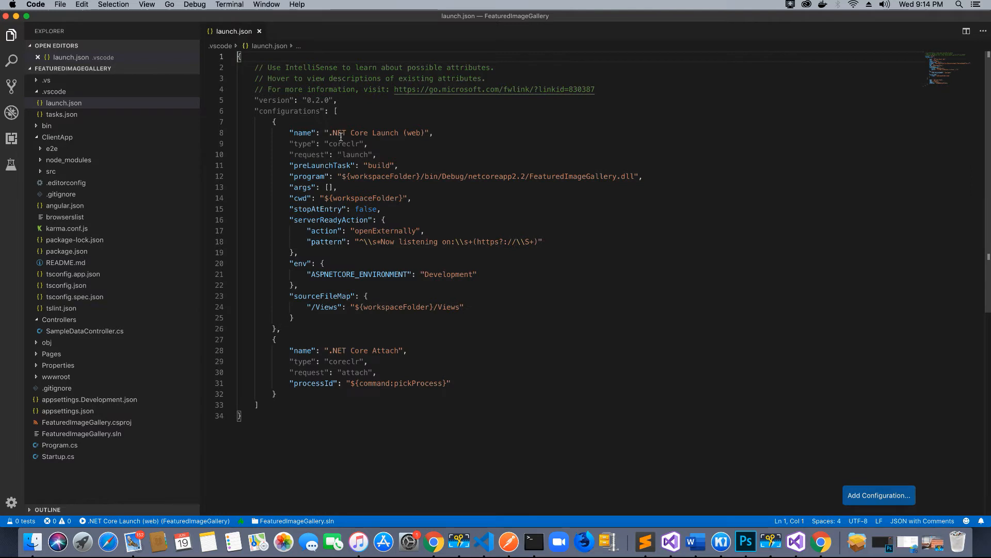
mouse_move(80, 121)
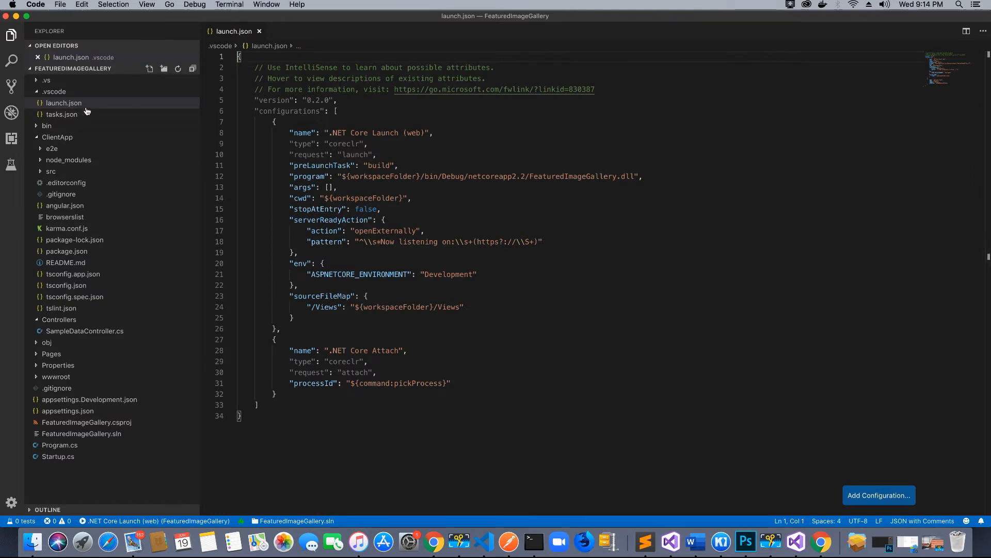
mouse_move(62, 115)
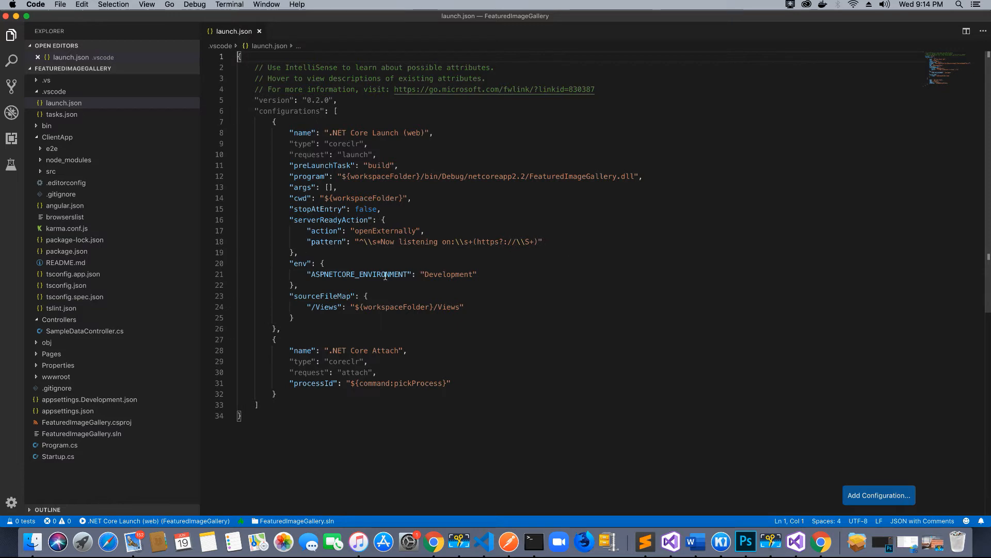
Step: Launch the .NET Core Launch (web) debug session to open ClientApp at localhost:5001
left_click(194, 5)
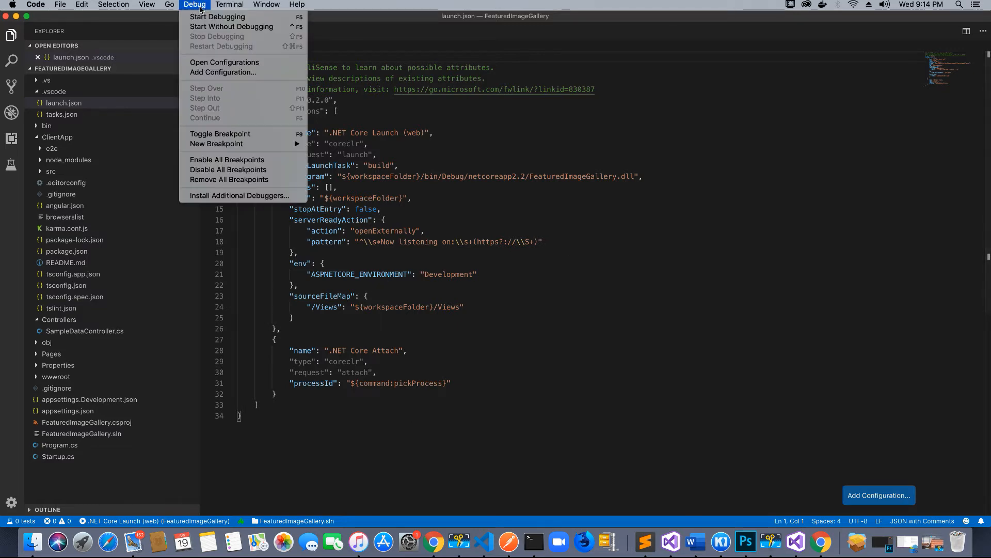
left_click(217, 17)
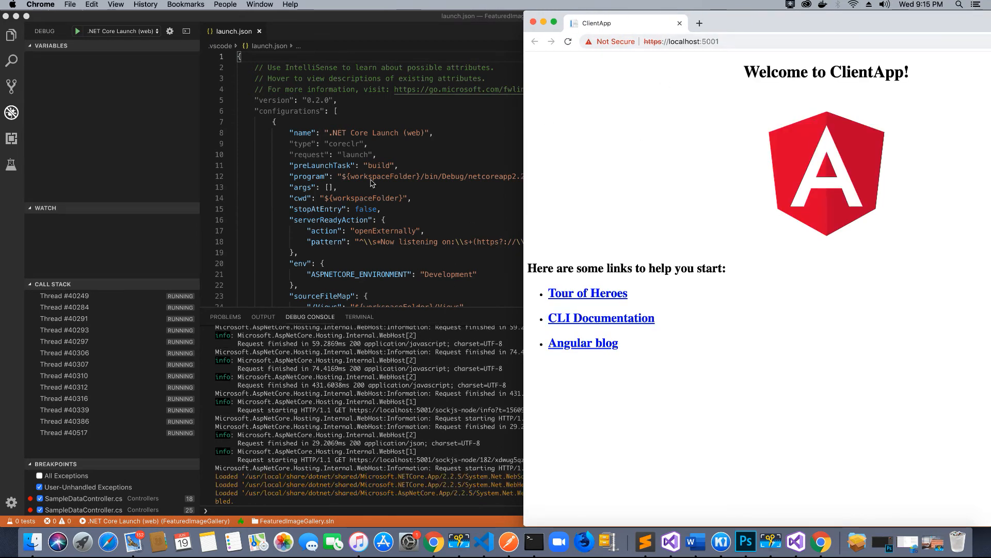
mouse_move(188, 11)
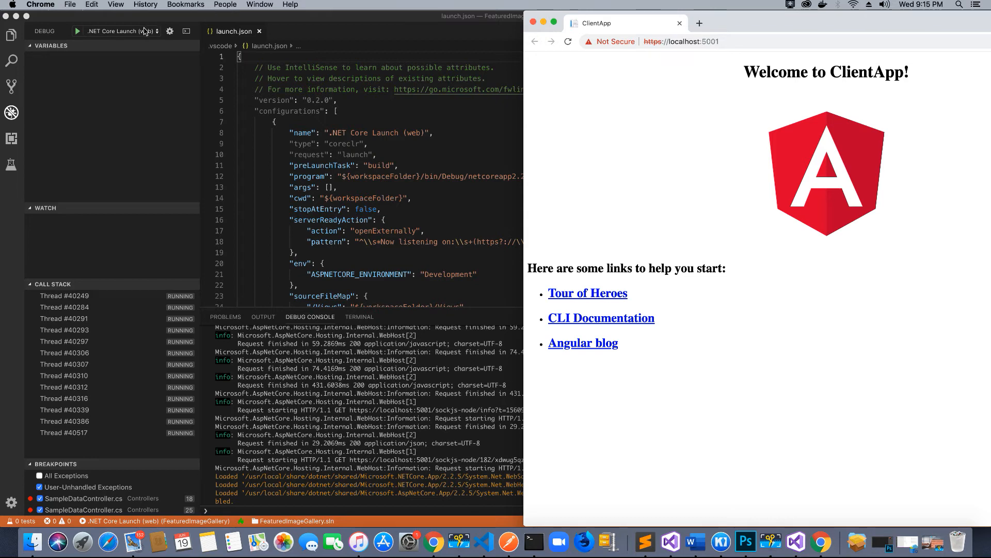
mouse_move(315, 171)
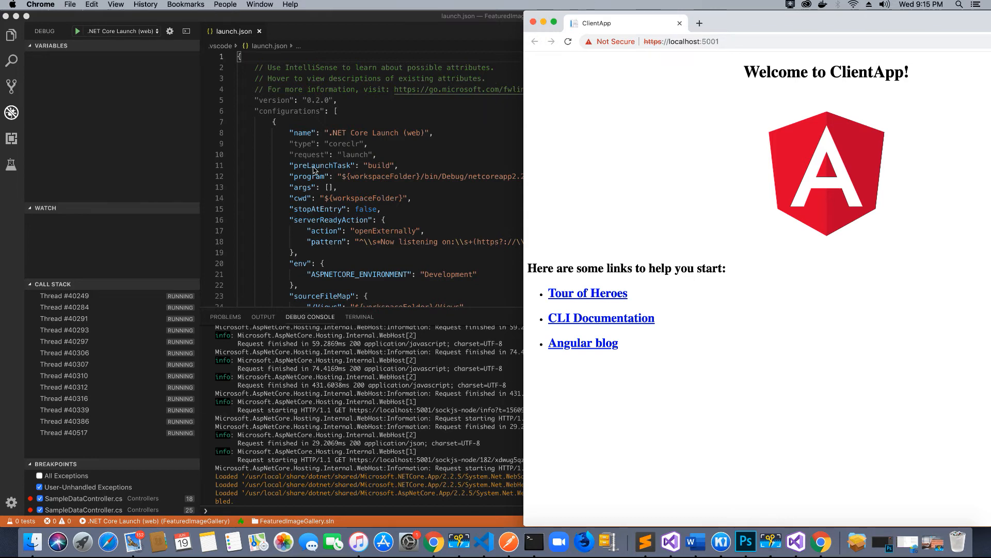
Step: Dismiss the launch configuration dropdown and show the FeaturedImageGallery file tree in Explorer
left_click(117, 30)
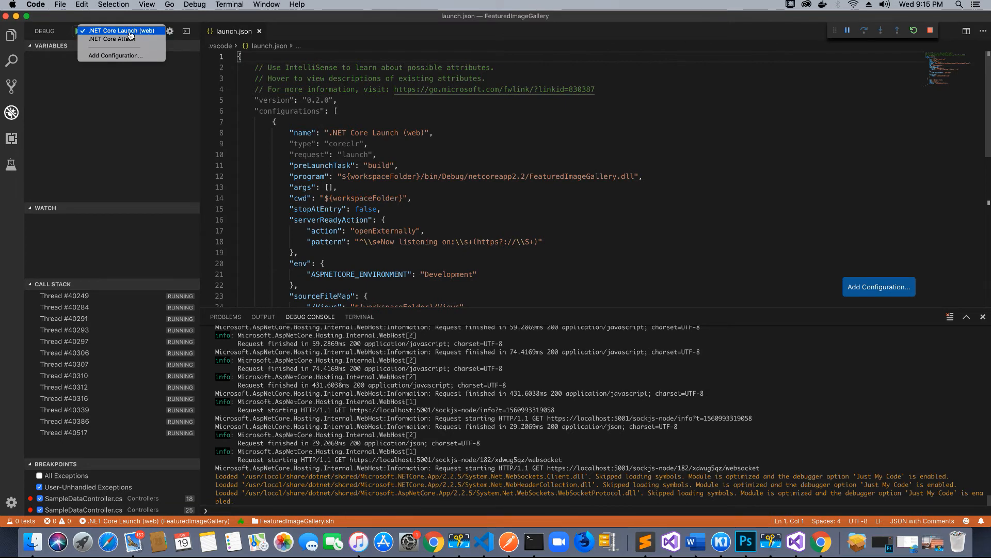
mouse_move(112, 39)
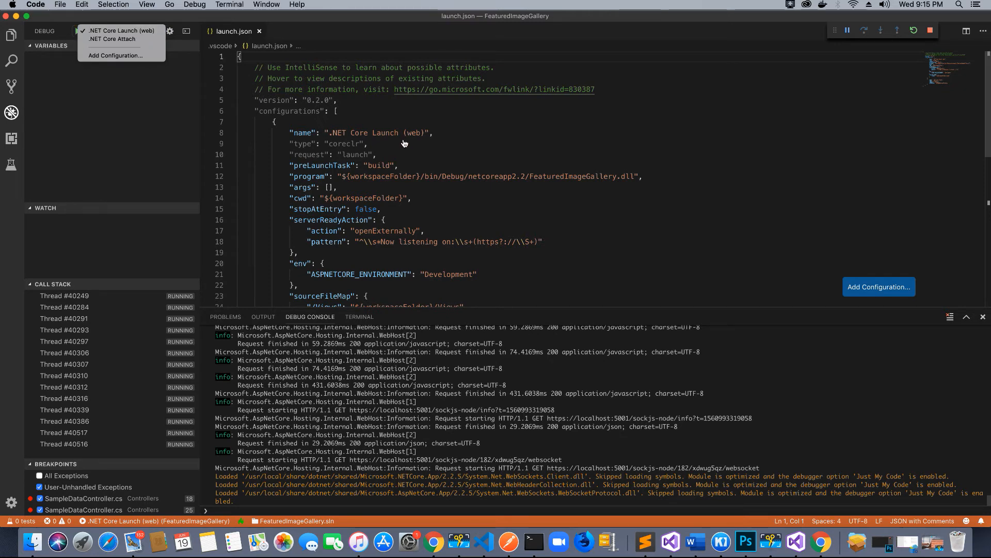
mouse_move(22, 33)
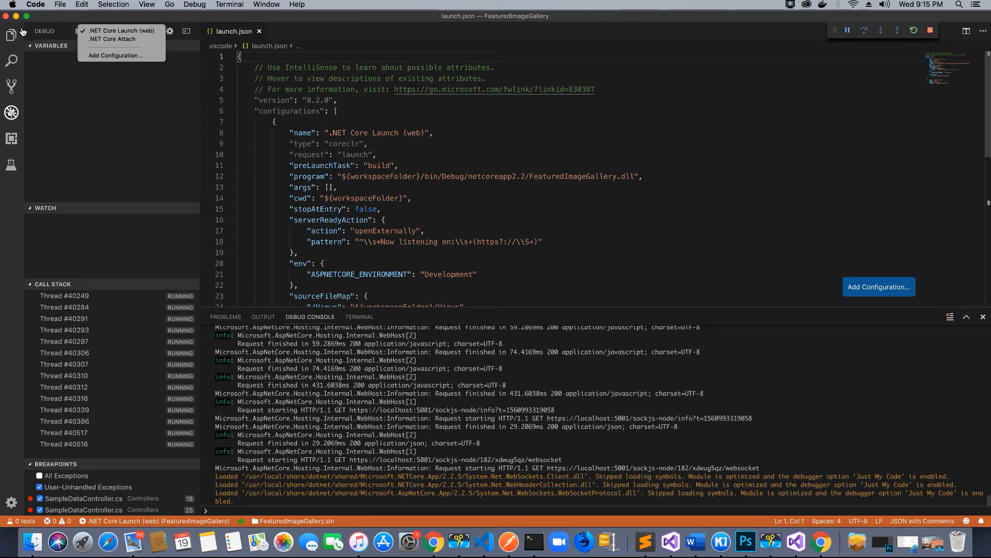
left_click(120, 31)
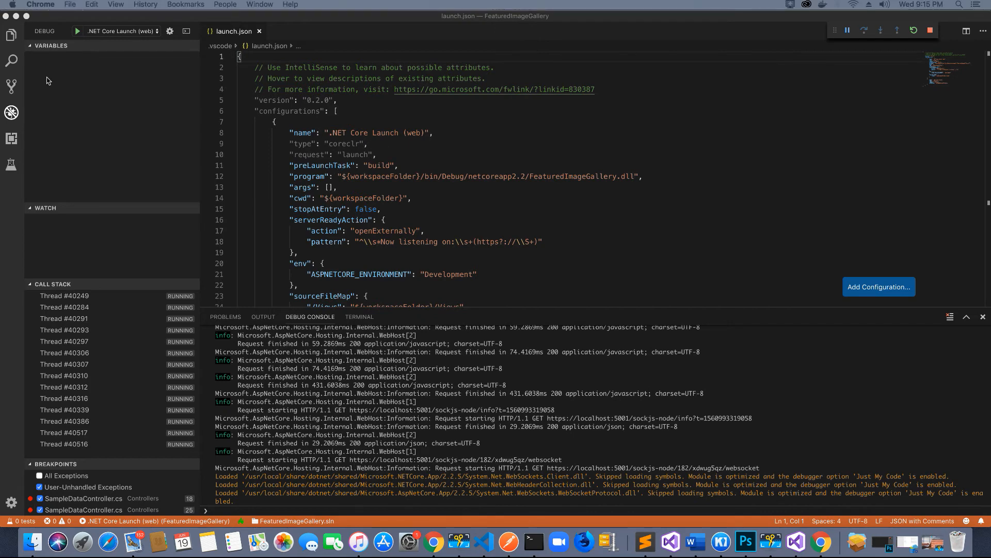
left_click(12, 36)
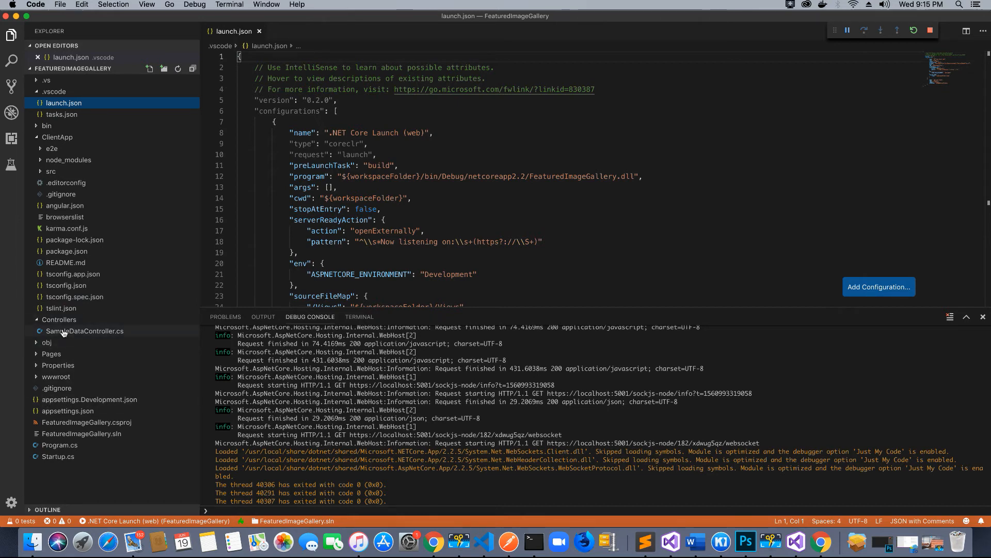
Step: Open Controllers/SampleDataController.cs showing breakpoints in WeatherForecastsTest and WeatherForecasts
left_click(84, 330)
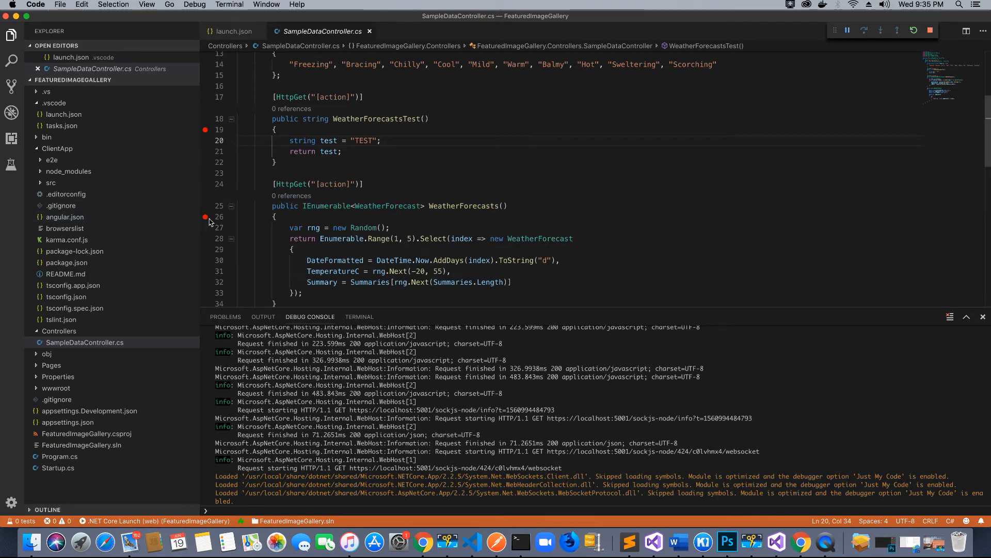
mouse_move(281, 162)
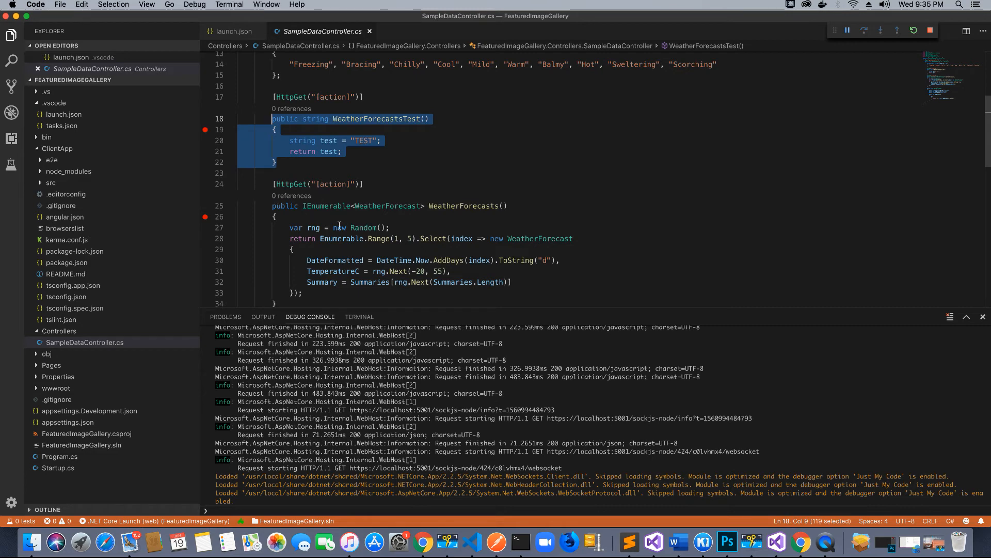
mouse_move(494, 158)
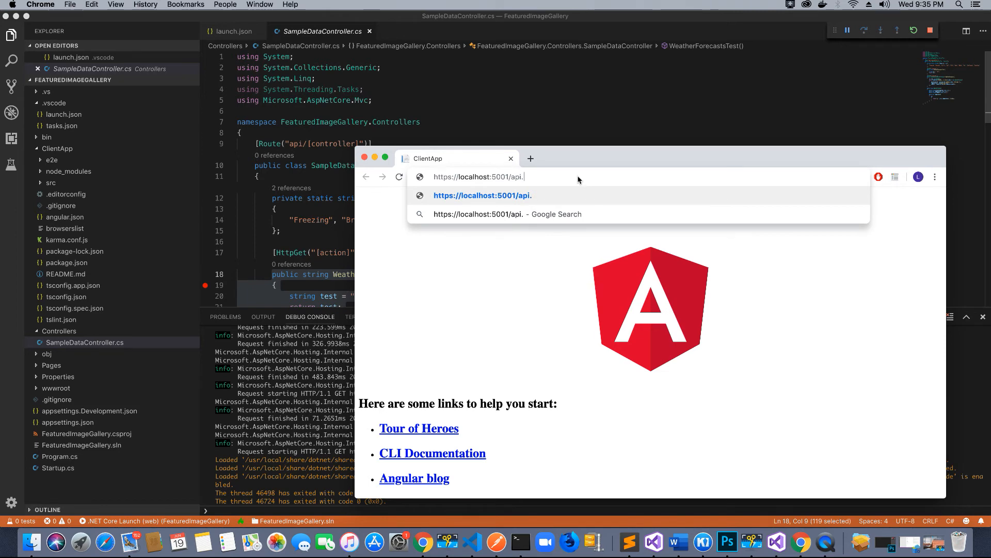
type("SampleData/WeatherForecast")
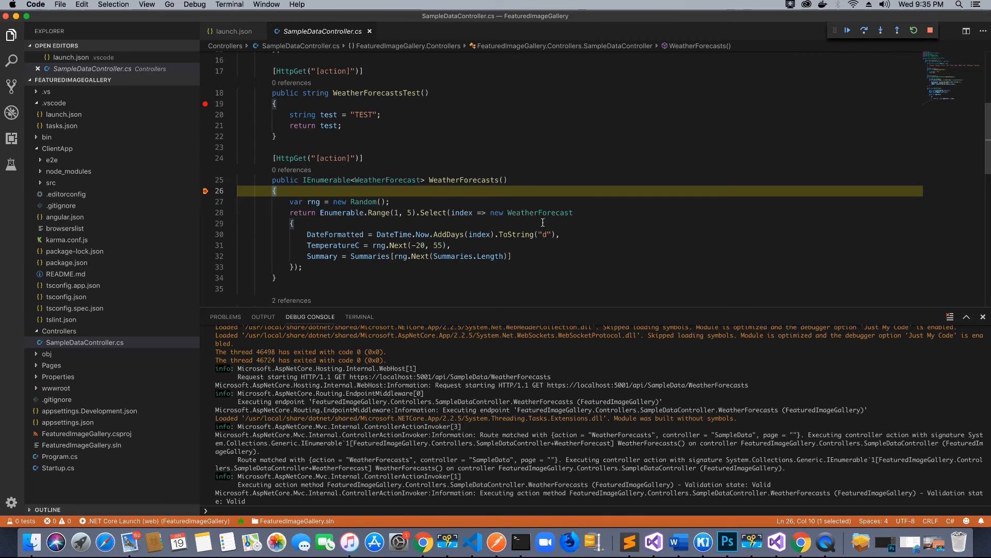
mouse_move(732, 283)
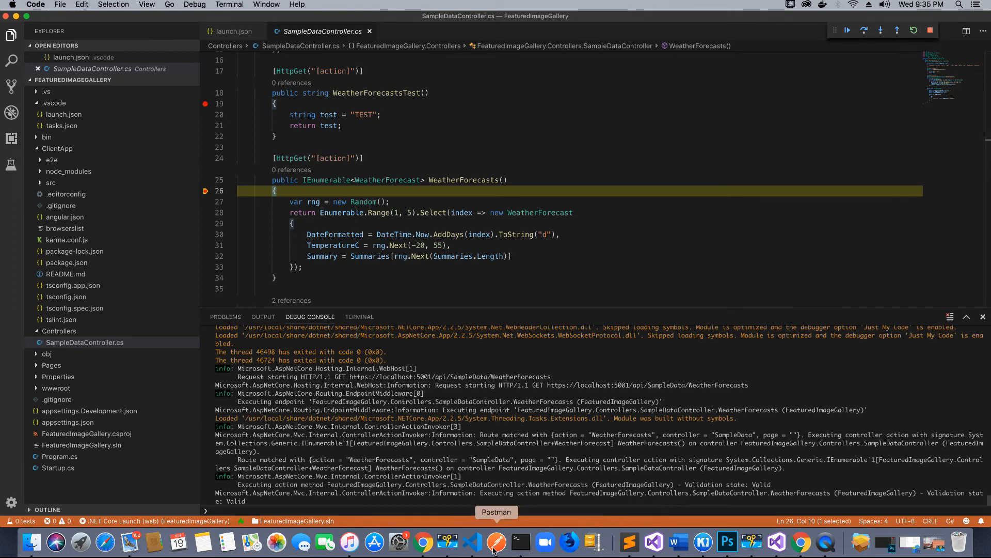
mouse_move(656, 373)
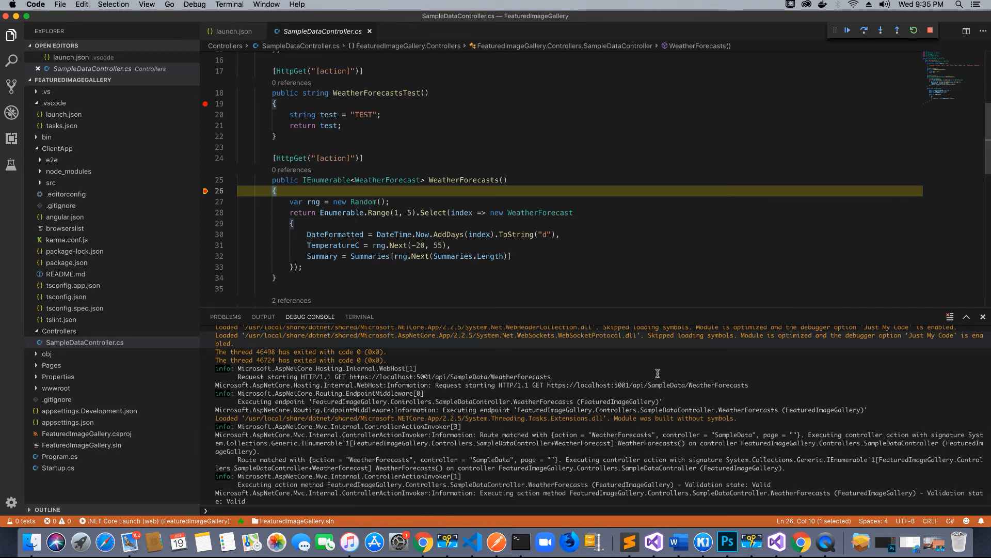
Step: Resume past the WeatherForecasts breakpoint and view the five JSON forecasts in Chrome
key("F10")
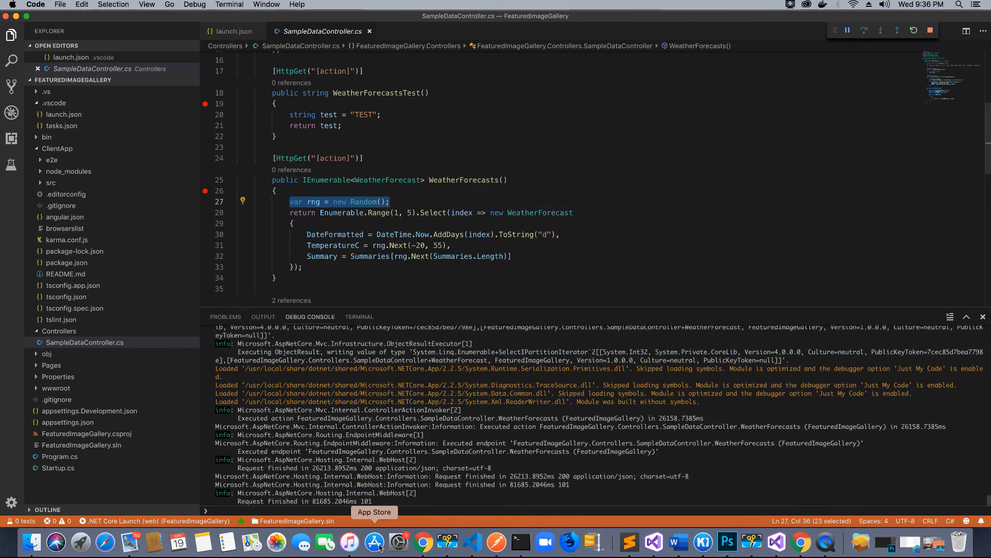
left_click(422, 542)
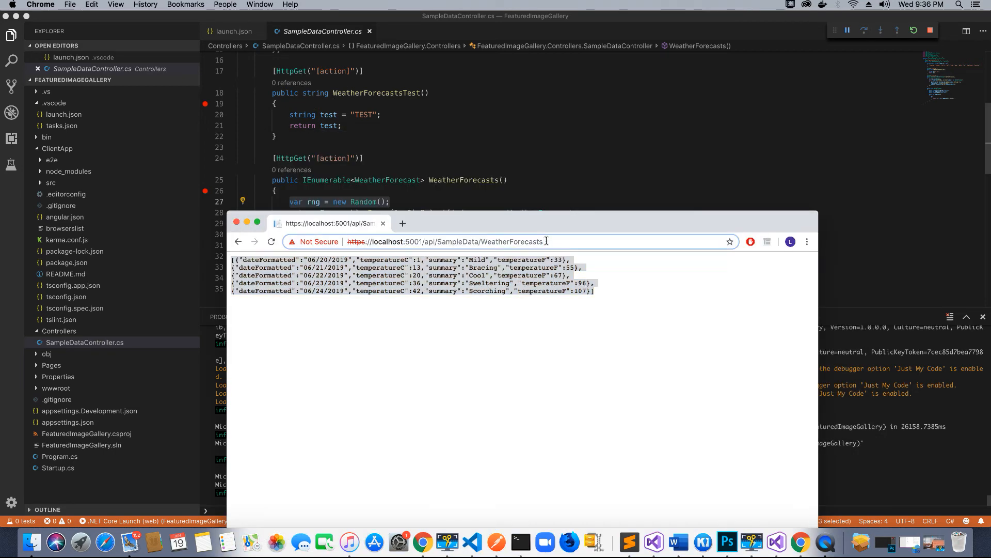
Step: Request api/SampleData/WeatherForecastsTest in Chrome and view the 'TEST' response
type("Test")
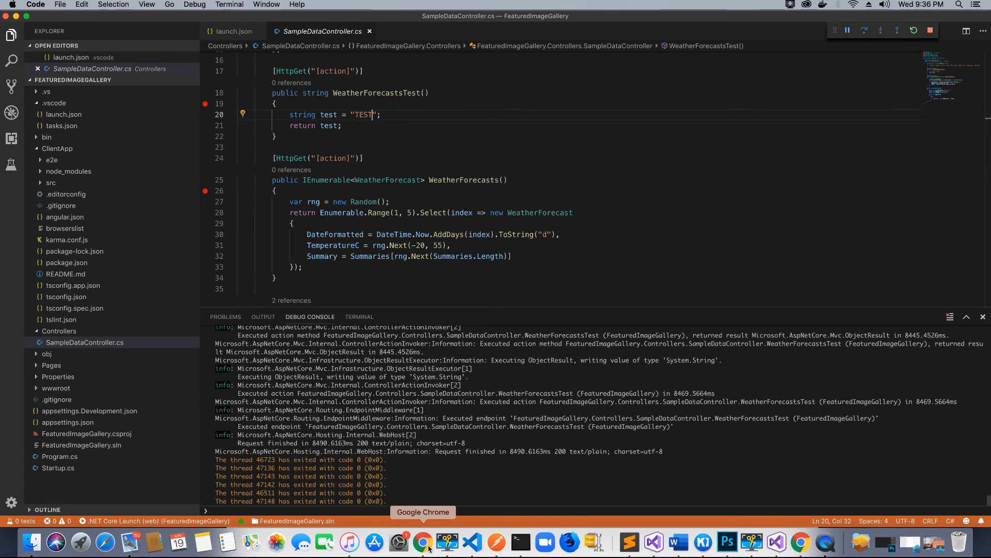
left_click(421, 541)
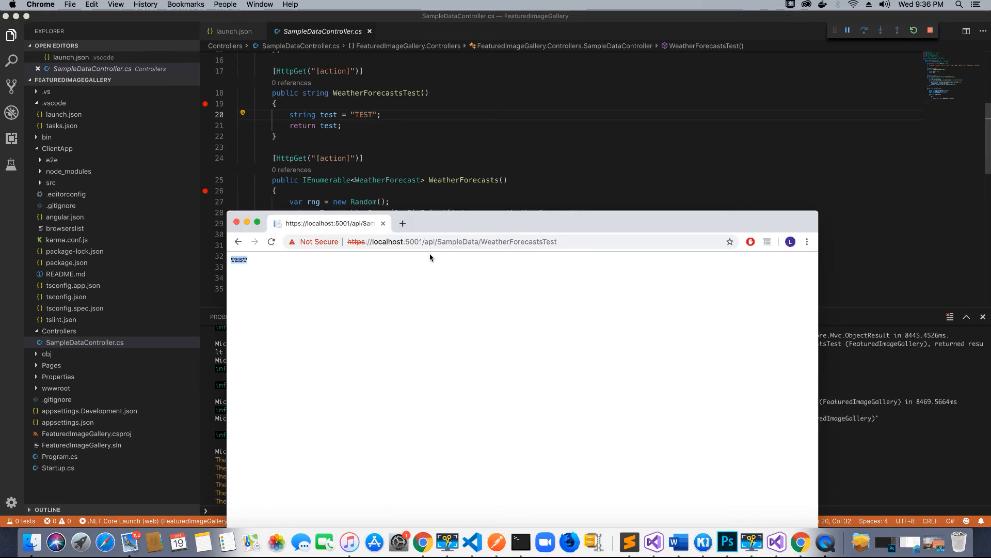
mouse_move(435, 256)
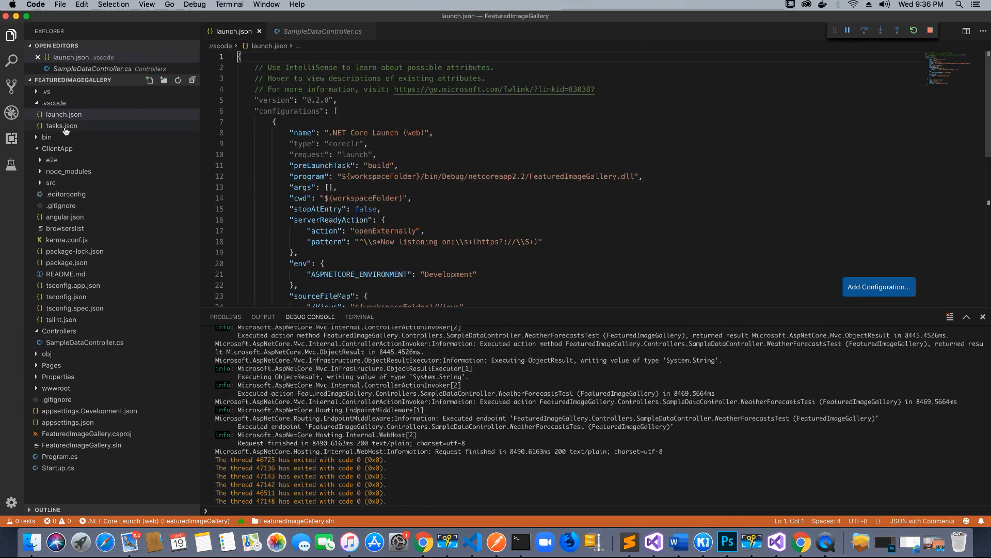
Step: Scroll through tasks.json and launch.json to the .NET Core Attach configuration
scroll("down", 3)
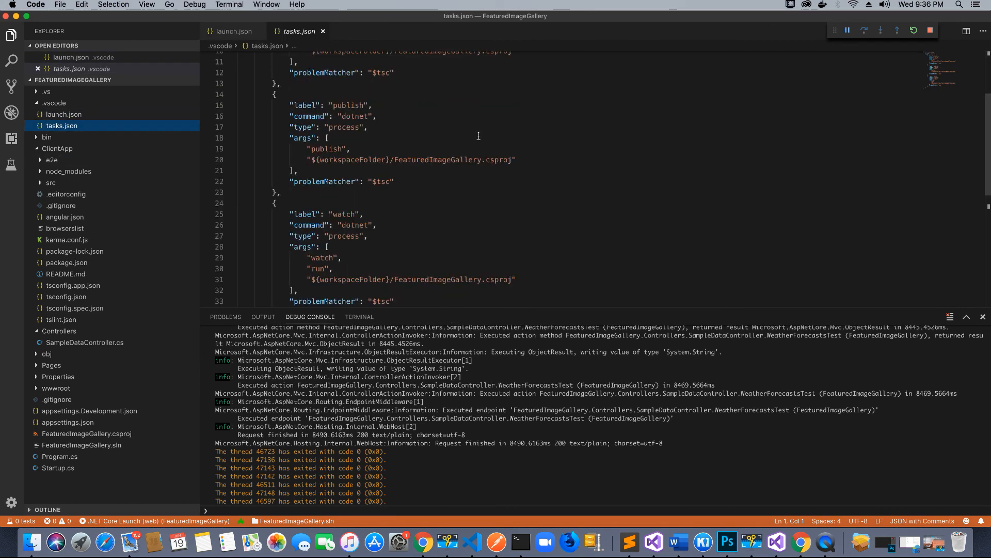
scroll("down", 3)
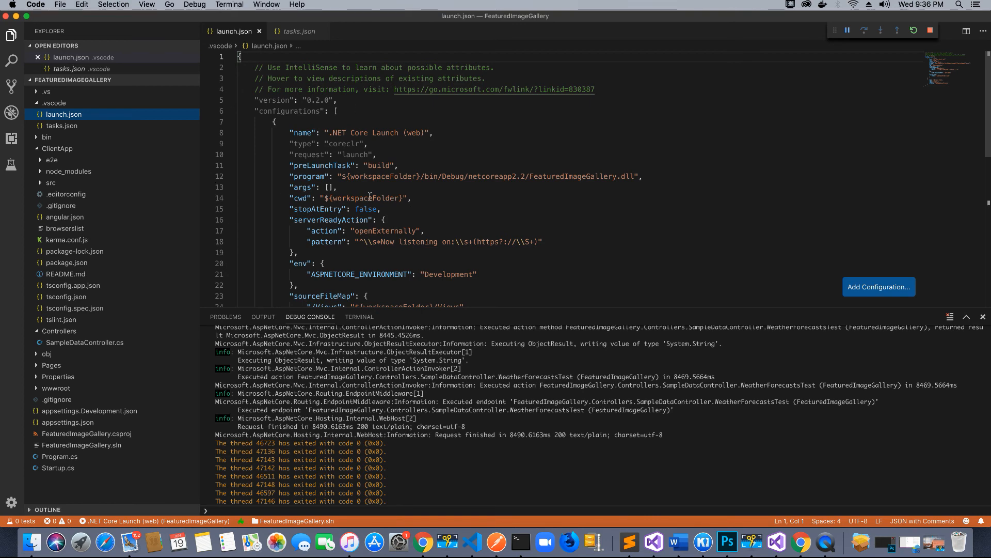
scroll("down", 3)
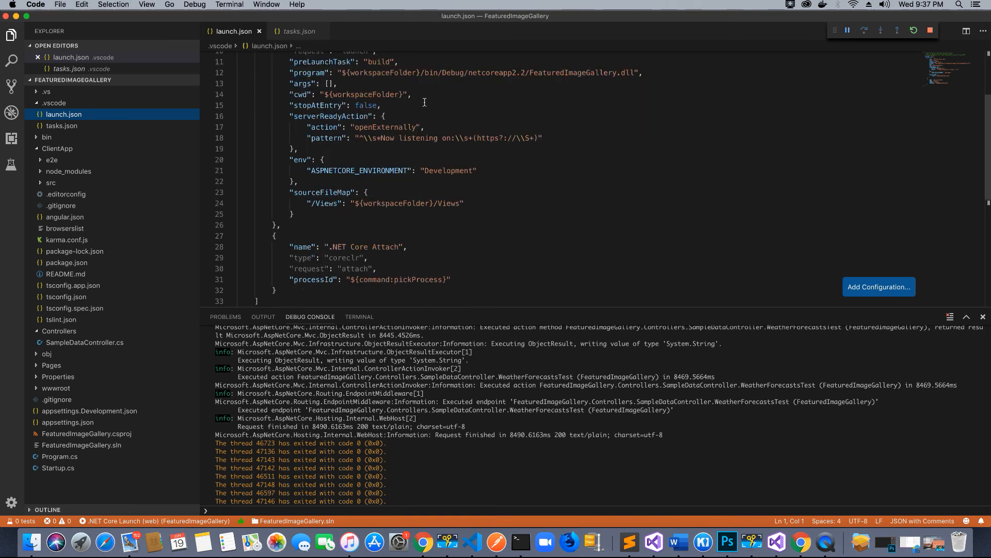
mouse_move(75, 31)
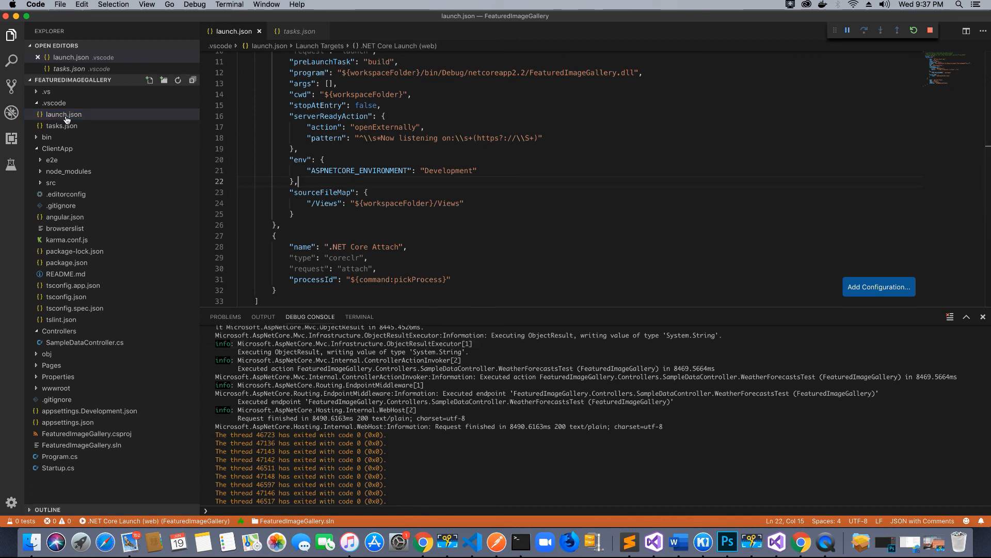
mouse_move(80, 130)
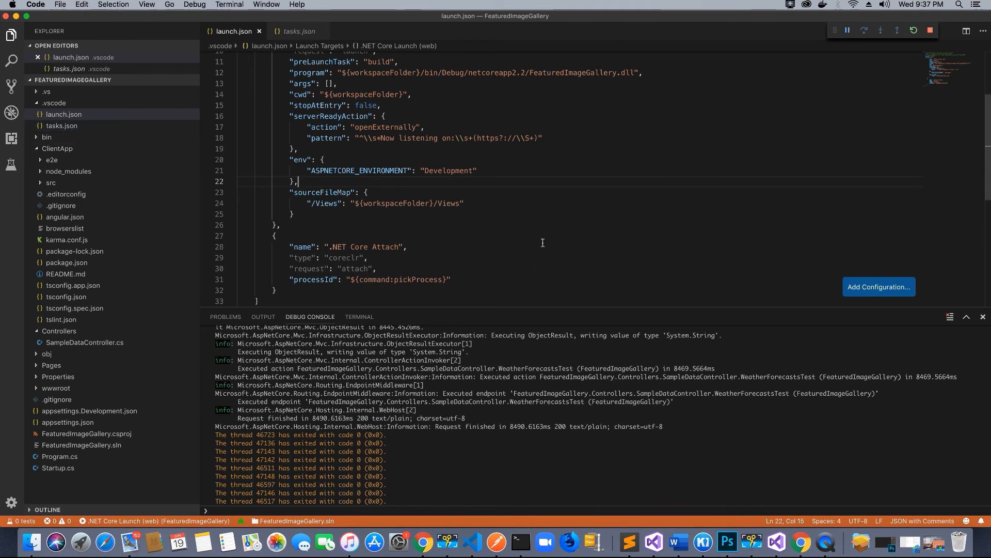
mouse_move(374, 542)
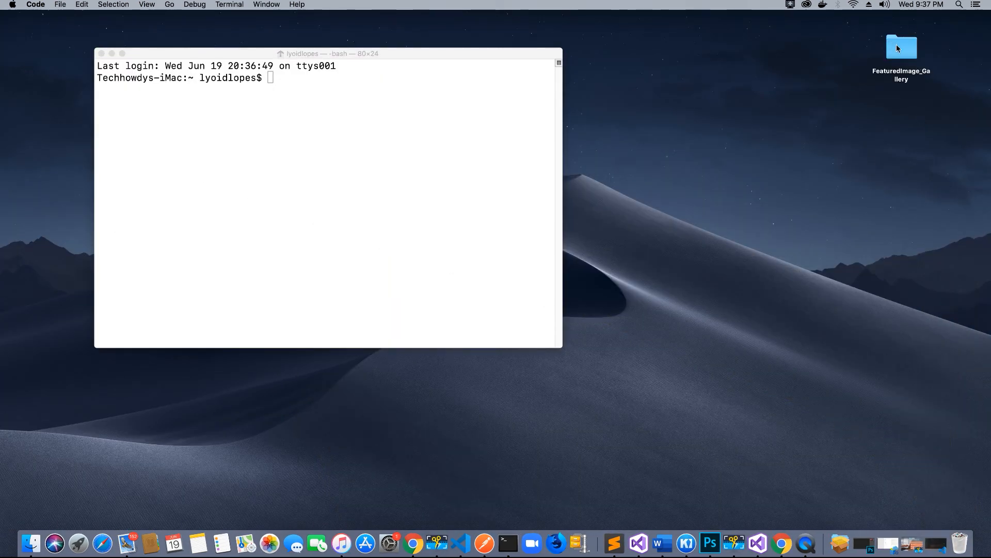
Step: Select the FeaturedImage_Gallery folder on the desktop
left_click(901, 47)
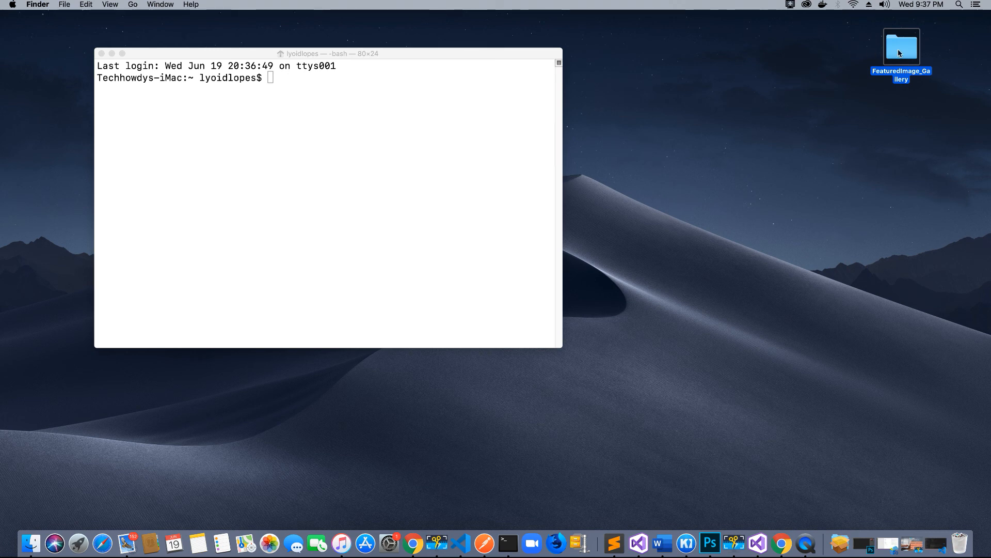
mouse_move(899, 65)
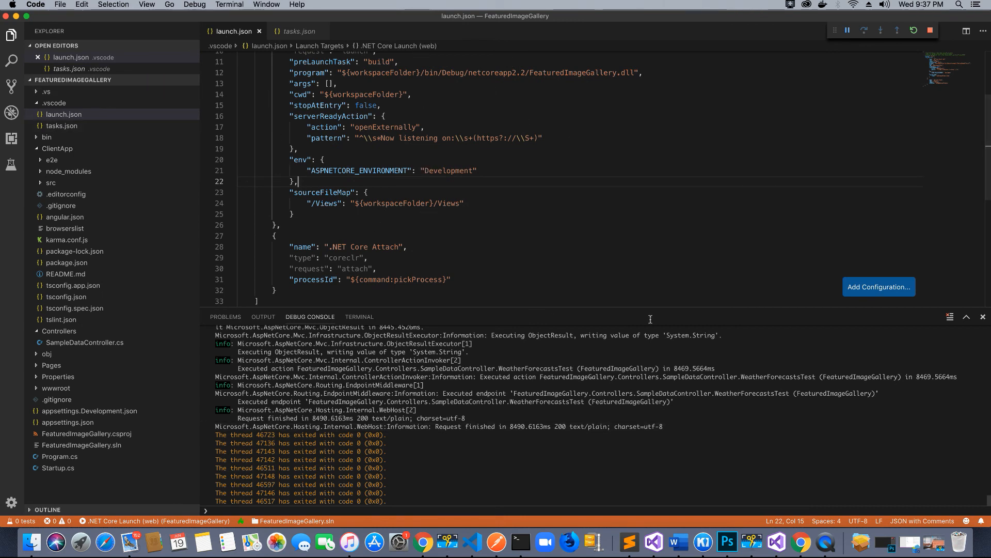
left_click(195, 5)
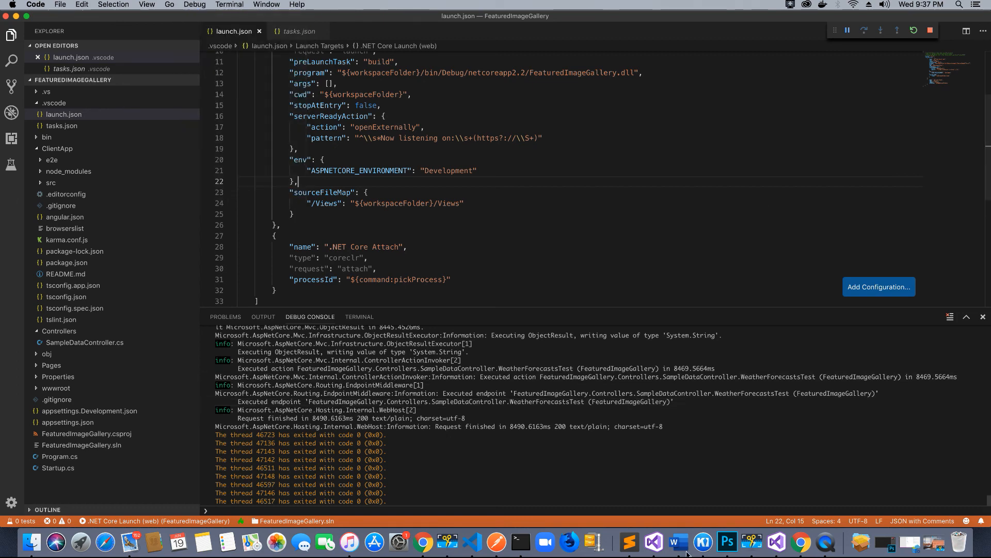
mouse_move(329, 105)
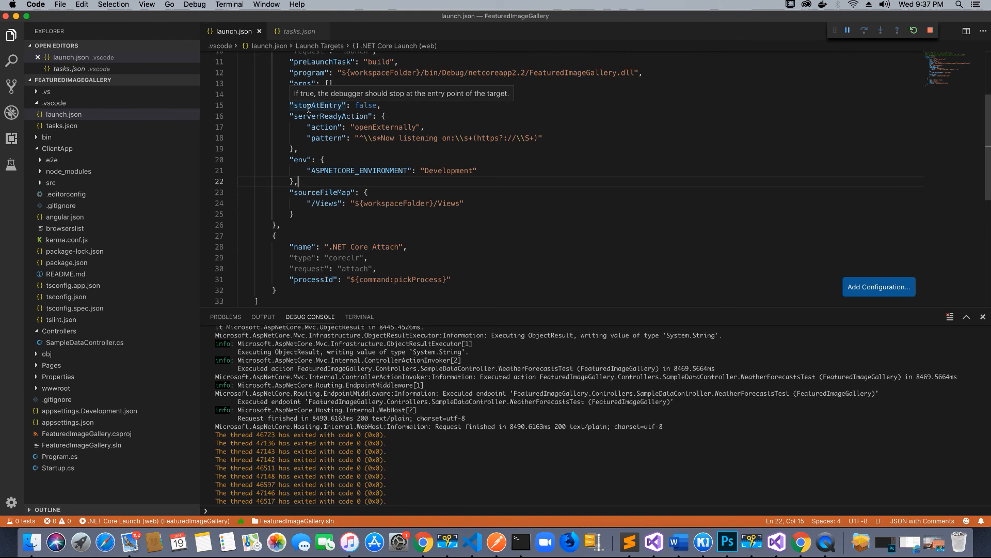